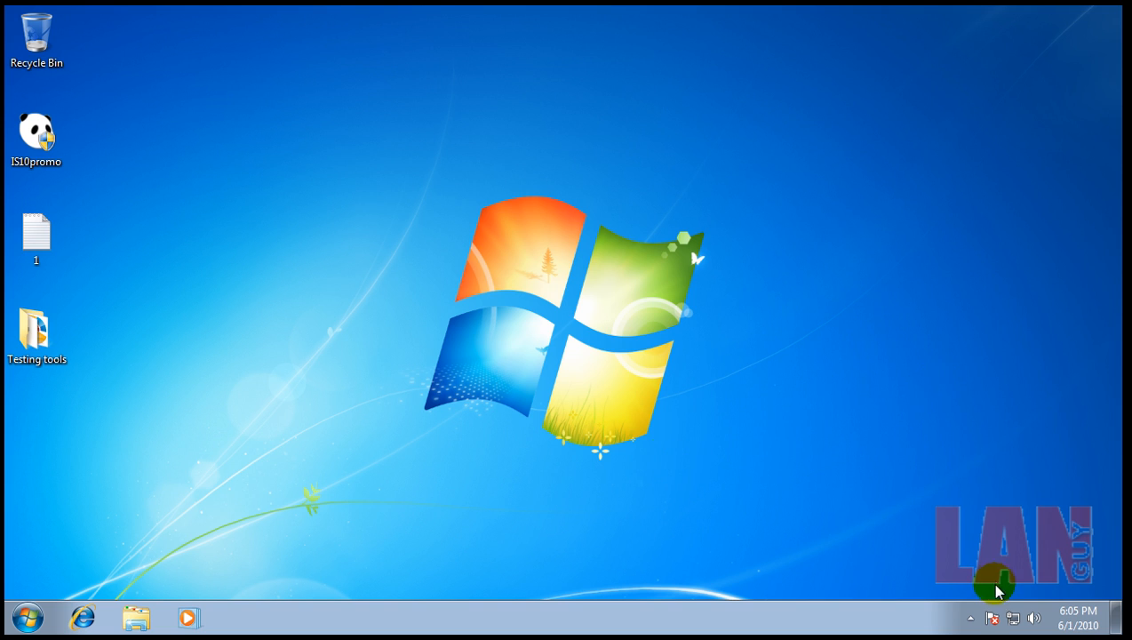
Show the hidden notification-area icons to reveal the Panda Internet Security 2010 tray icon
{"action": "left_click", "coordinate": [971, 617]}
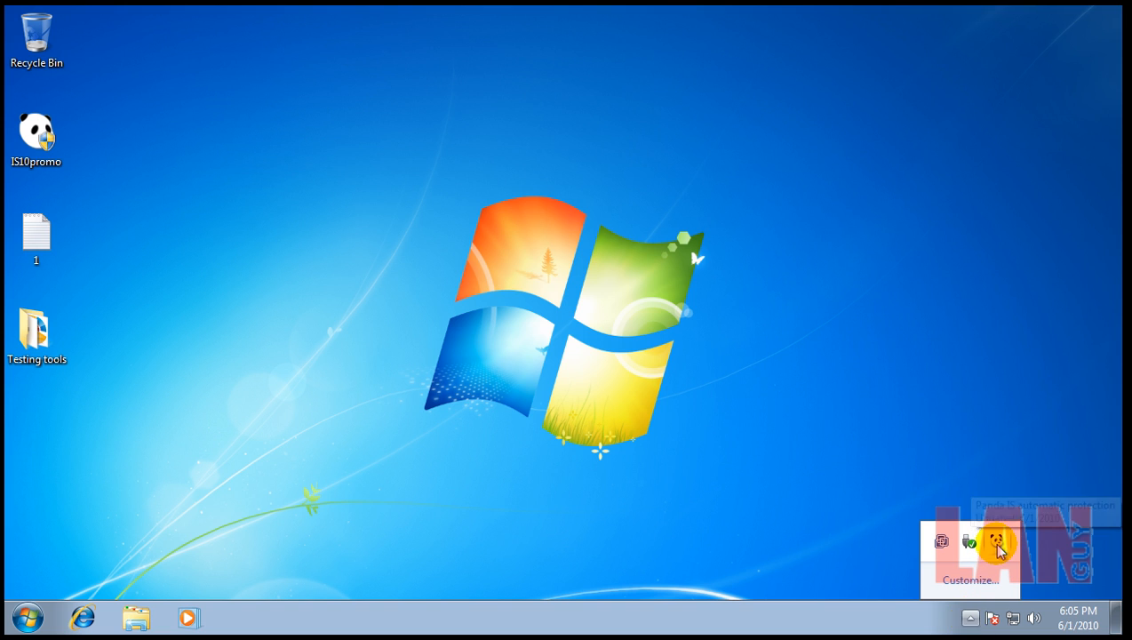
{"action": "mouse_move", "coordinate": [636, 407]}
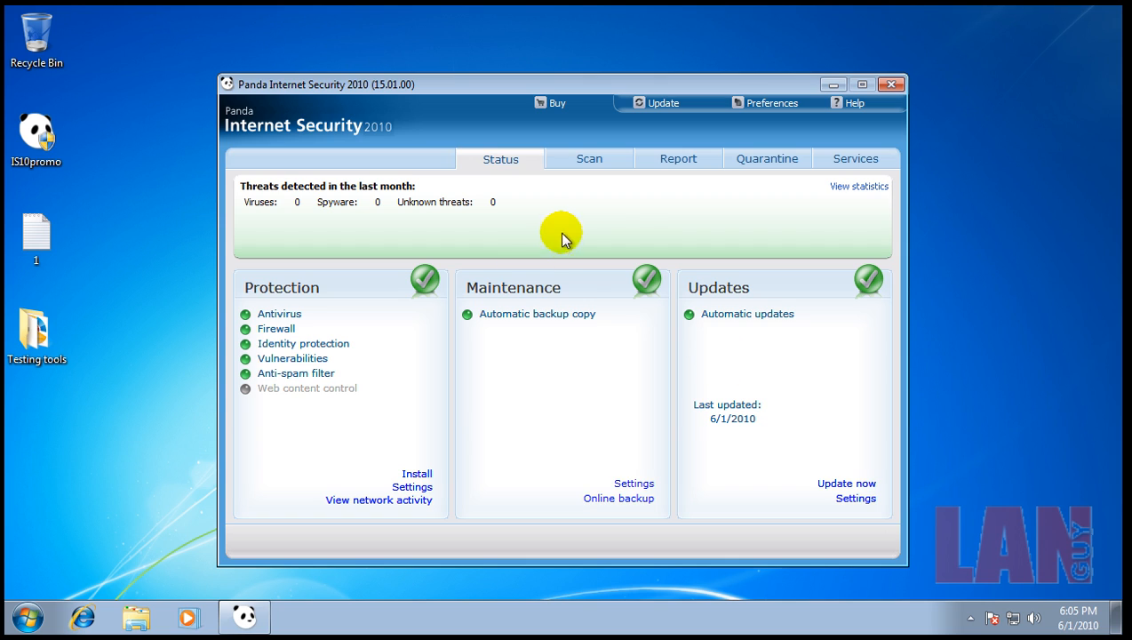
{"action": "mouse_move", "coordinate": [404, 106]}
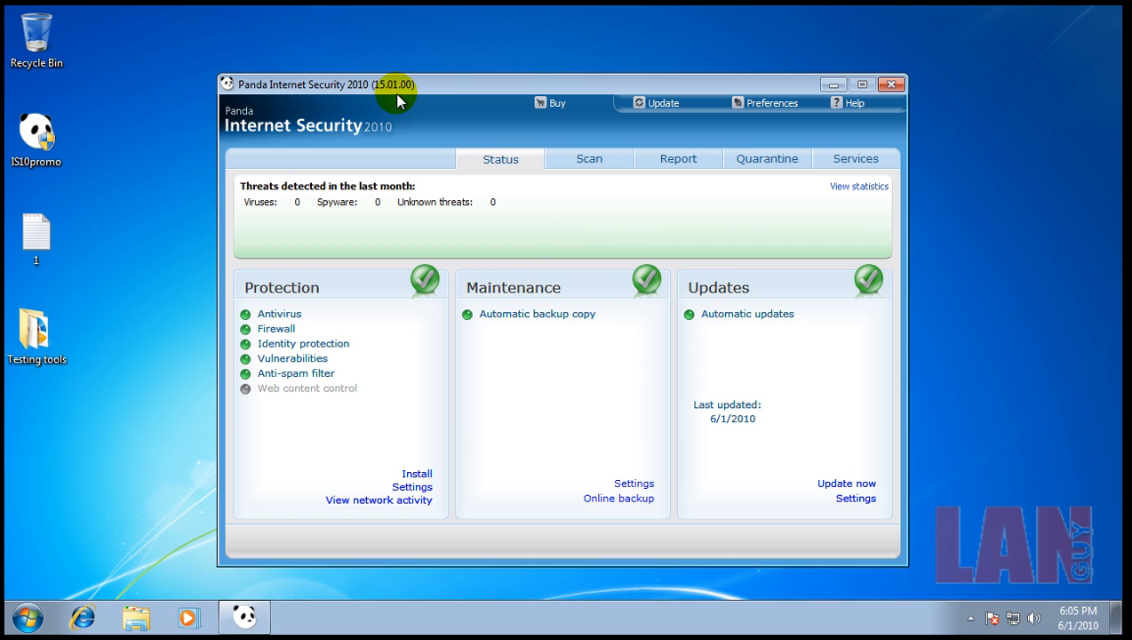
{"action": "mouse_move", "coordinate": [653, 106]}
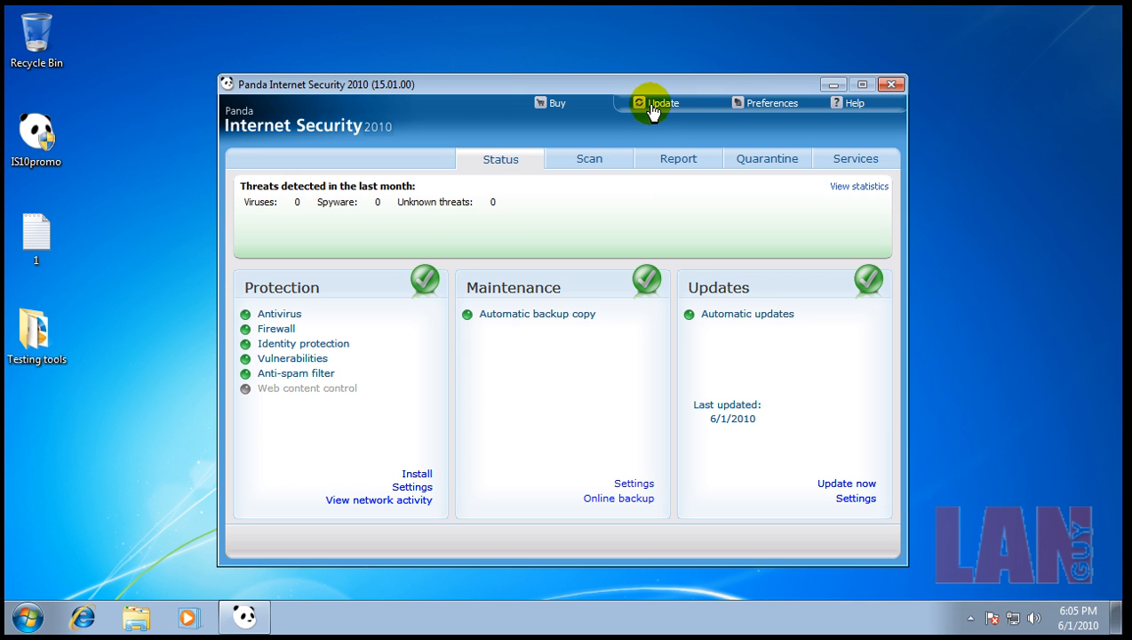
{"action": "mouse_move", "coordinate": [416, 473]}
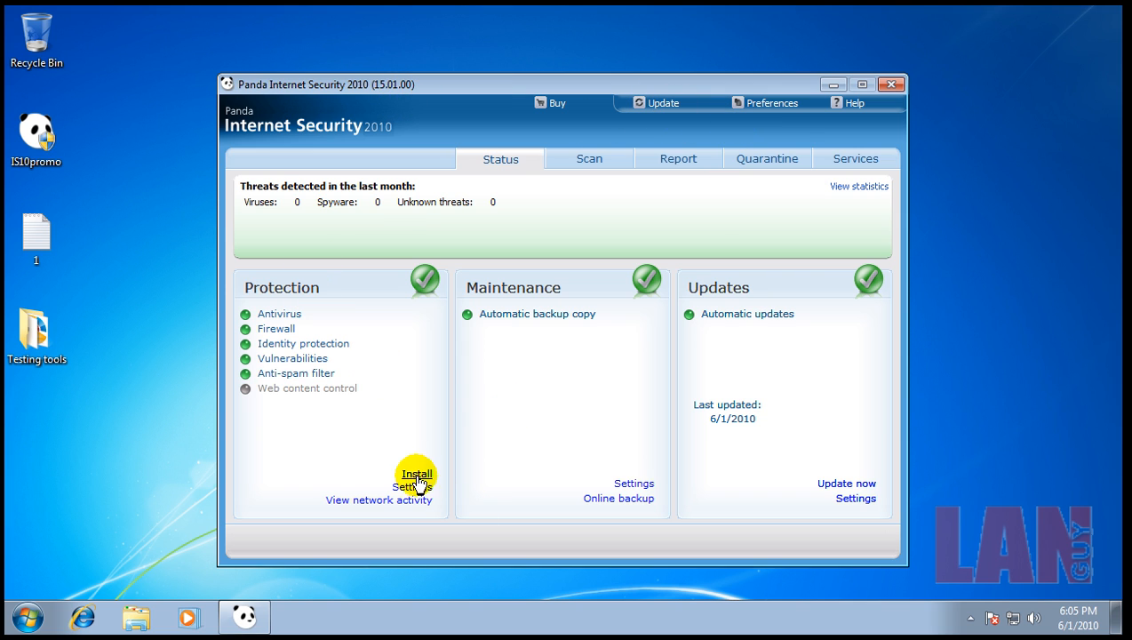
{"action": "left_click", "coordinate": [413, 487]}
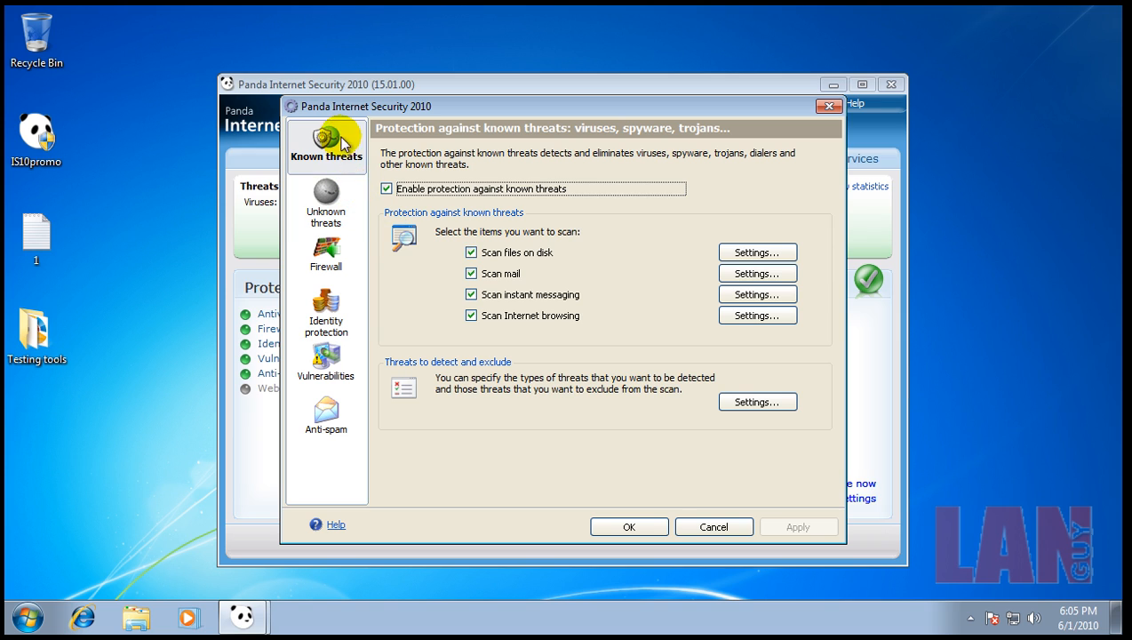
{"action": "mouse_move", "coordinate": [592, 418]}
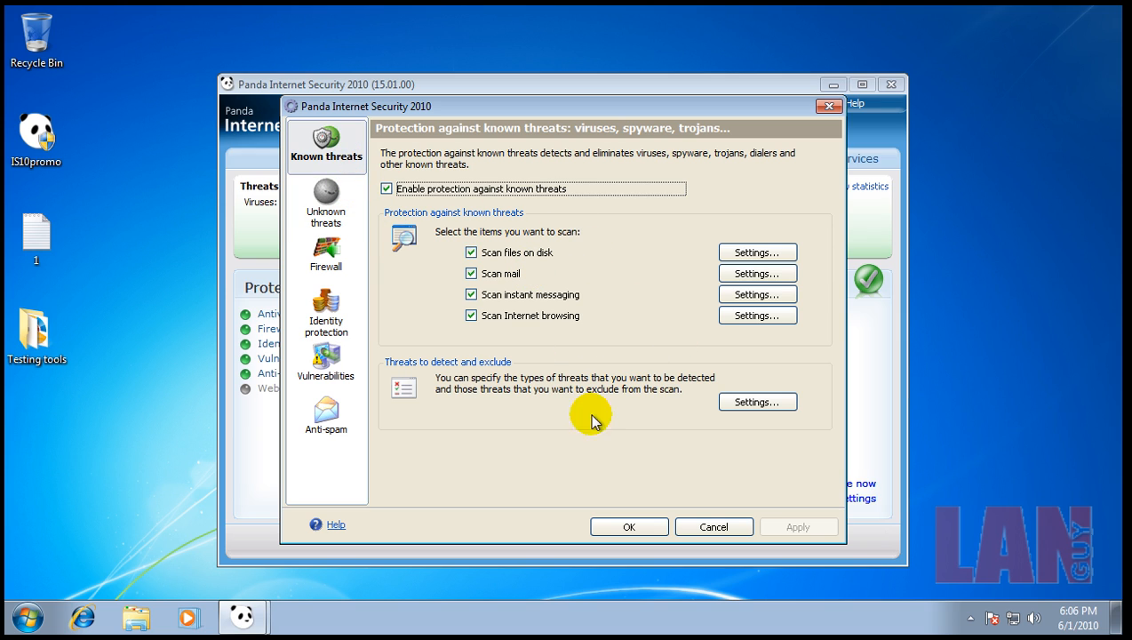
{"action": "left_click", "coordinate": [326, 203]}
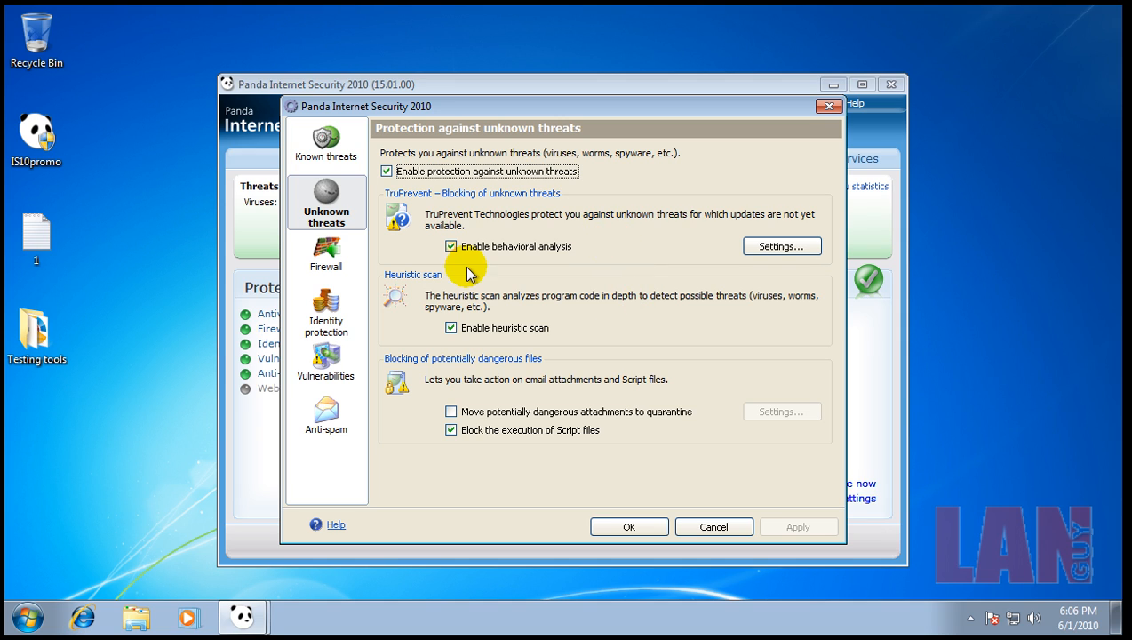
{"action": "mouse_move", "coordinate": [579, 322]}
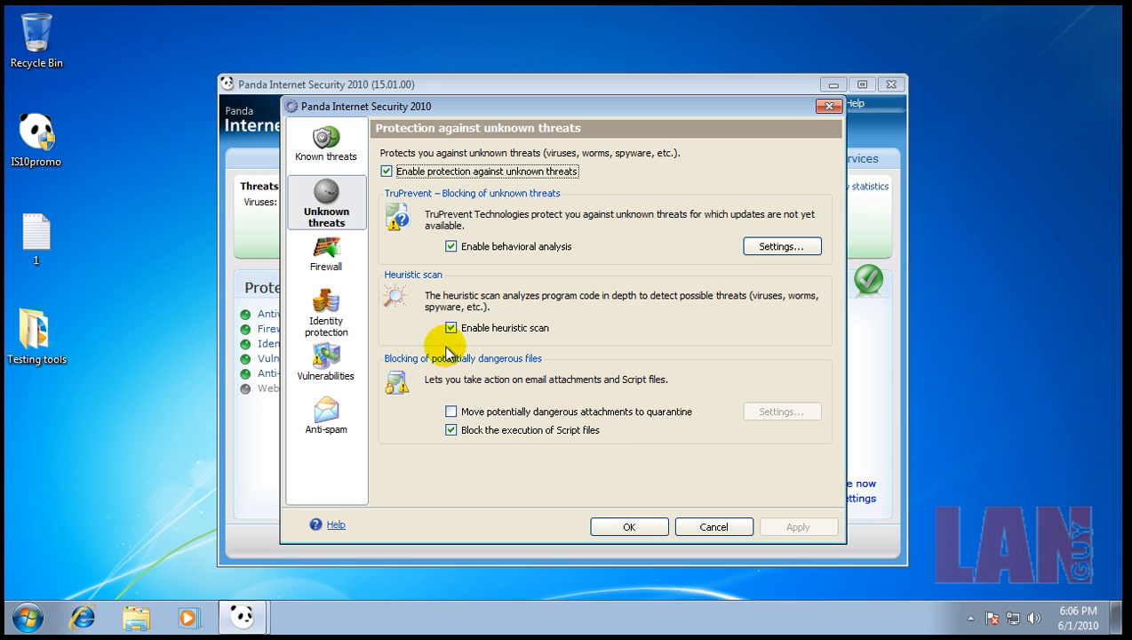
{"action": "left_click", "coordinate": [326, 256]}
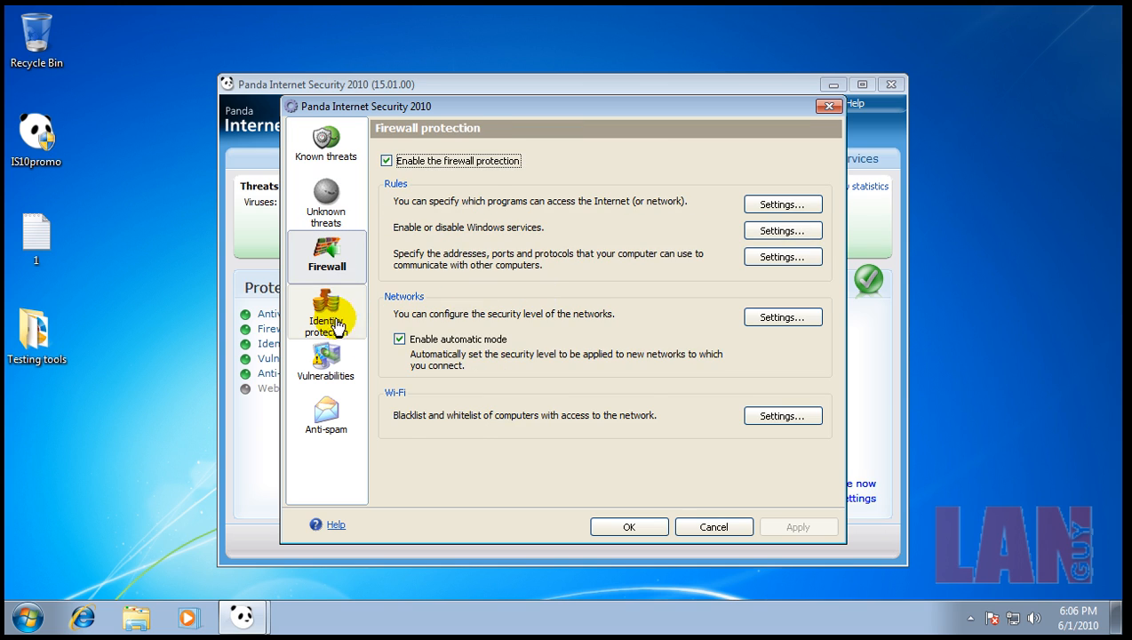
{"action": "left_click", "coordinate": [326, 313]}
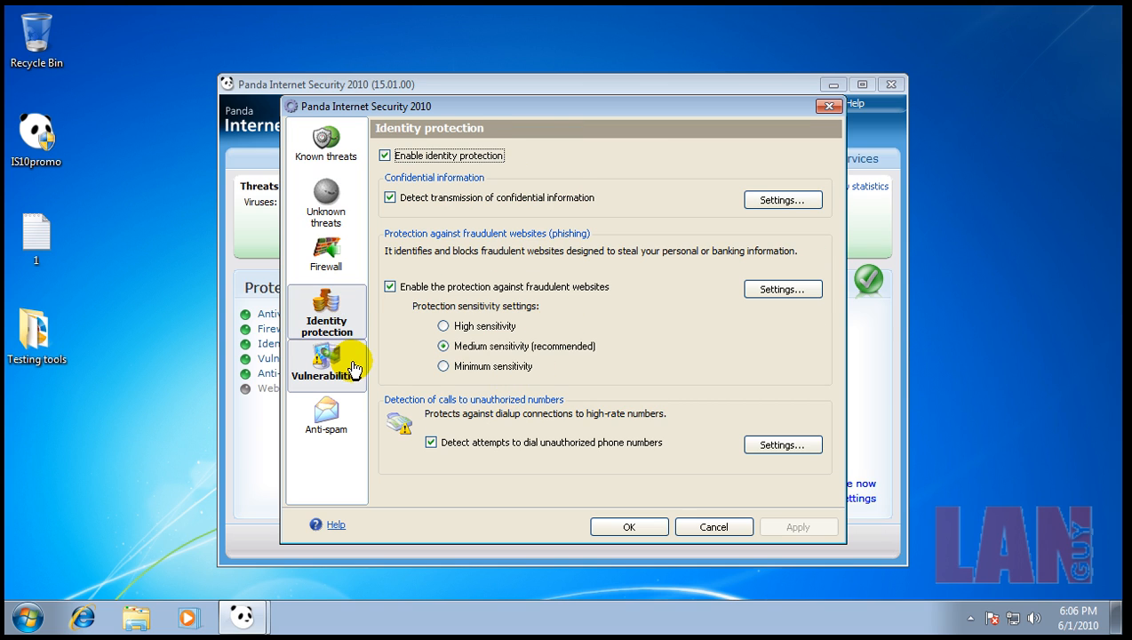
{"action": "left_click", "coordinate": [326, 418]}
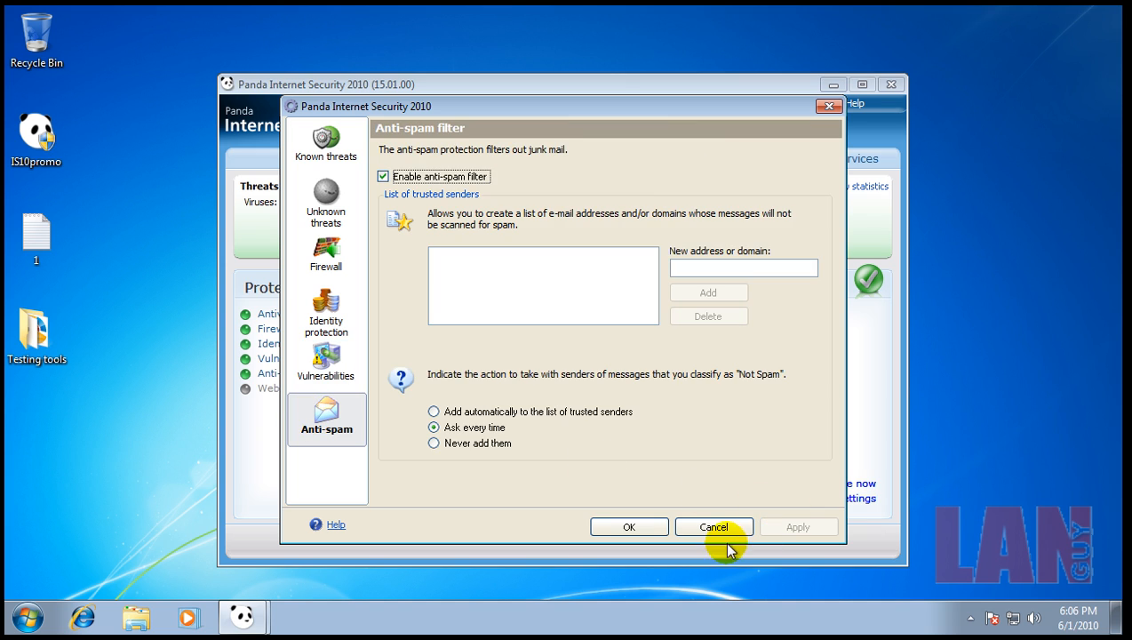
{"action": "left_click", "coordinate": [714, 527]}
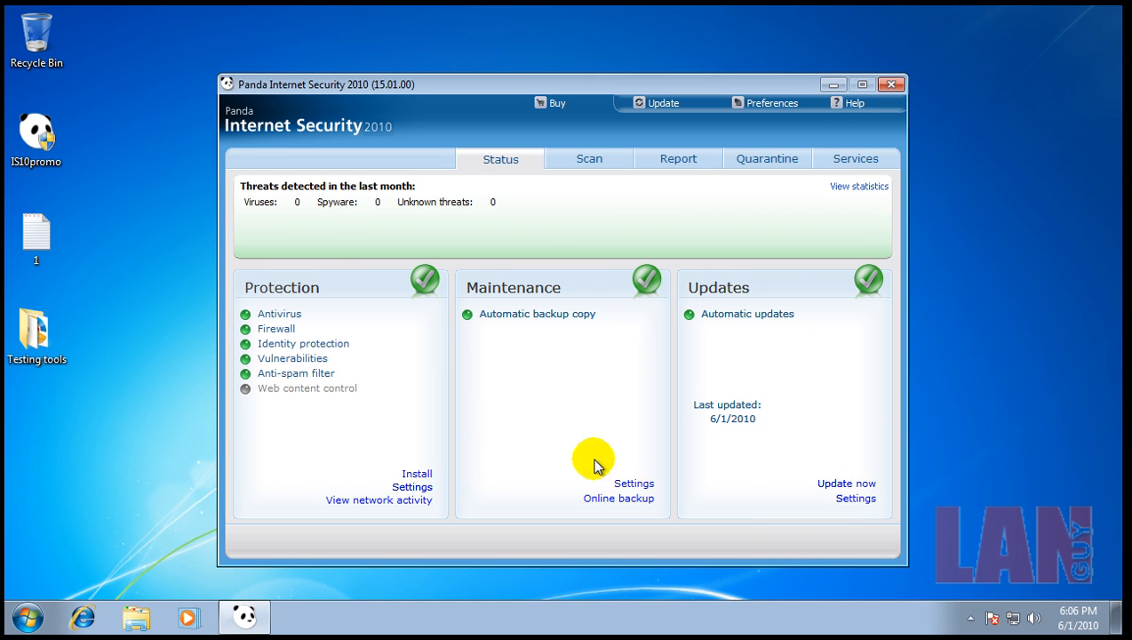
{"action": "mouse_move", "coordinate": [656, 343]}
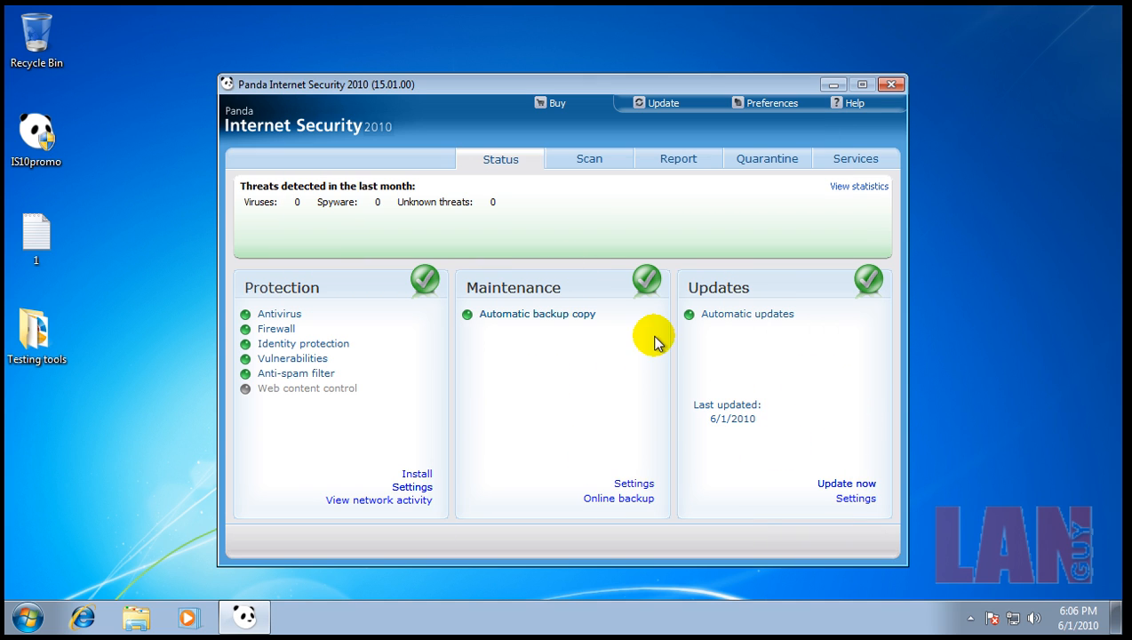
{"action": "mouse_move", "coordinate": [892, 83]}
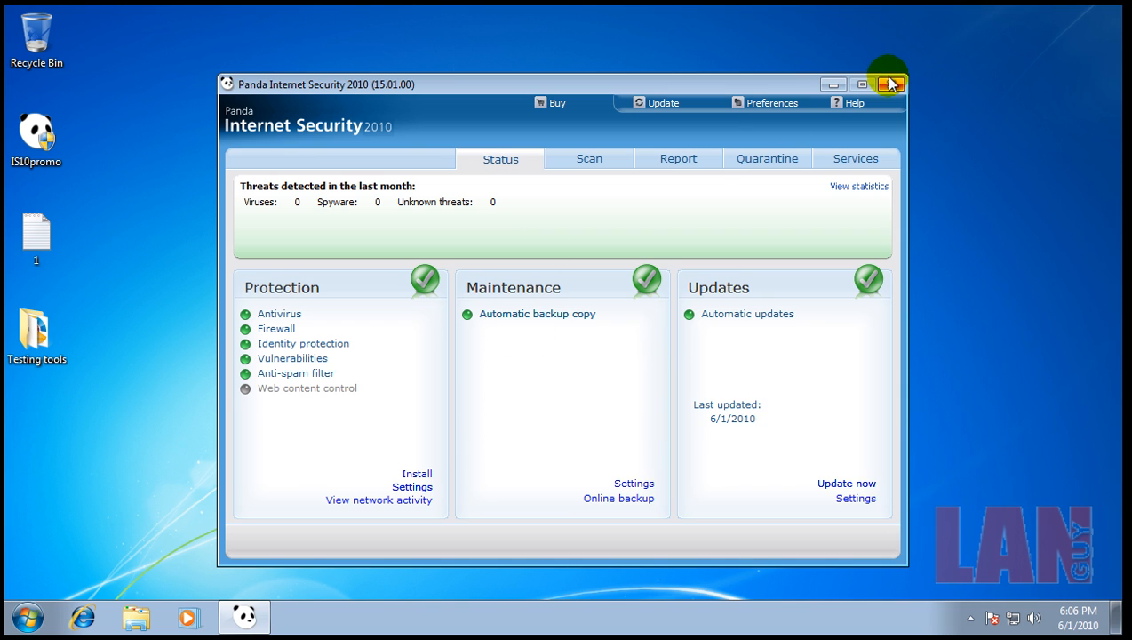
Close the Panda window and open the desktop text file '1' listing test URLs
{"action": "left_click", "coordinate": [890, 84]}
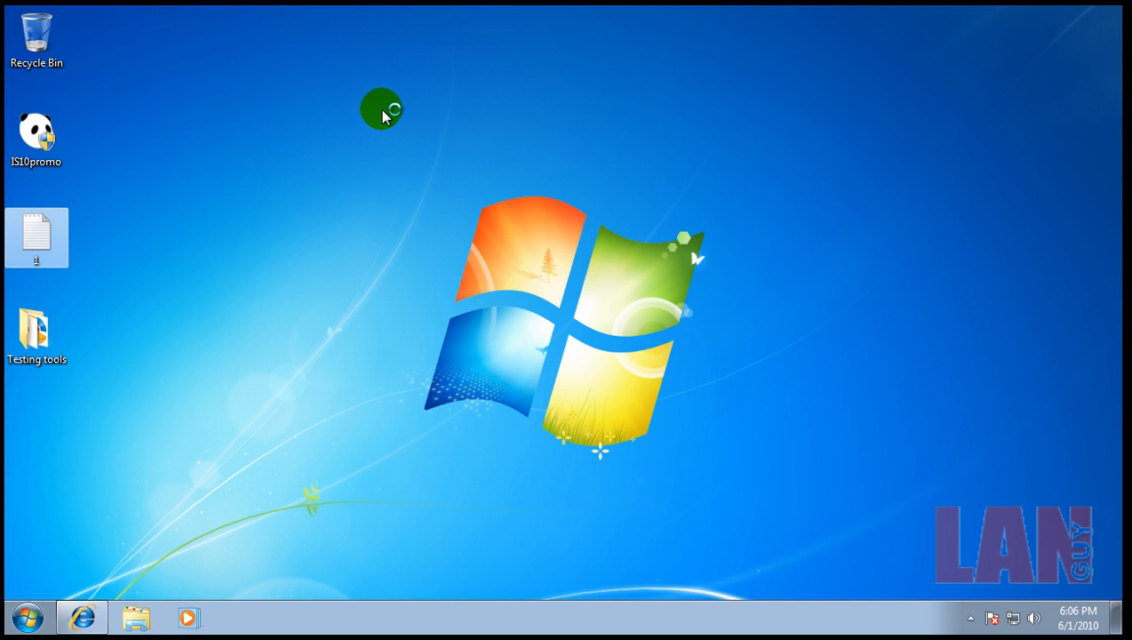
{"action": "double_click", "coordinate": [36, 237]}
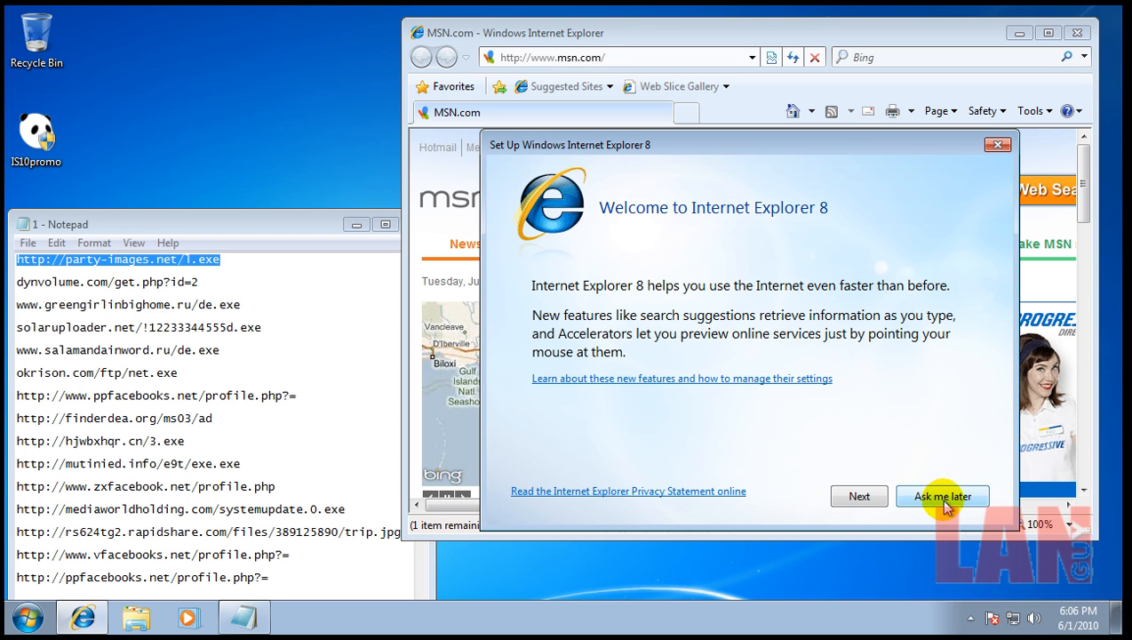
Postpone IE setup, run l.exe from dynvolume.com, dismiss the failed download, and select the next URL
{"action": "left_click", "coordinate": [942, 496]}
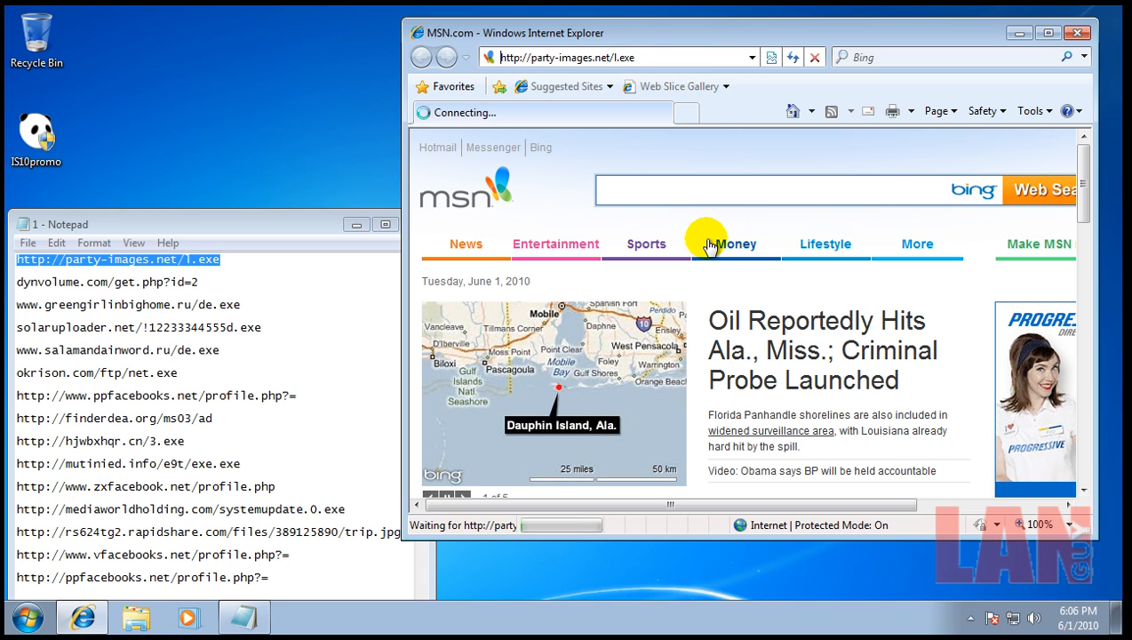
{"action": "mouse_move", "coordinate": [373, 298]}
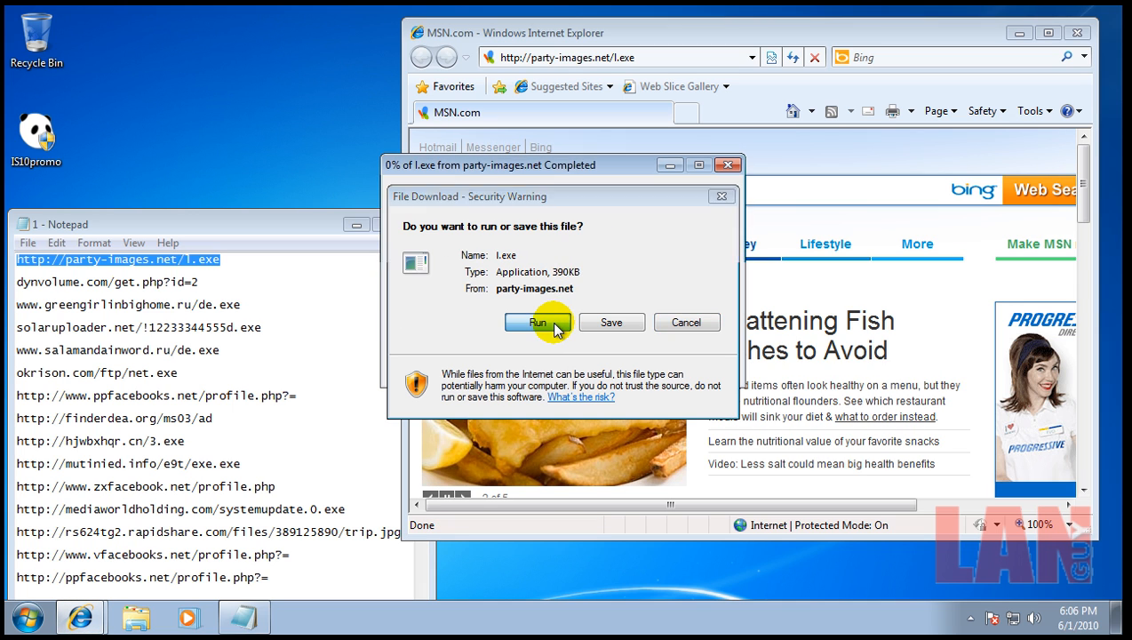
{"action": "left_click", "coordinate": [538, 321]}
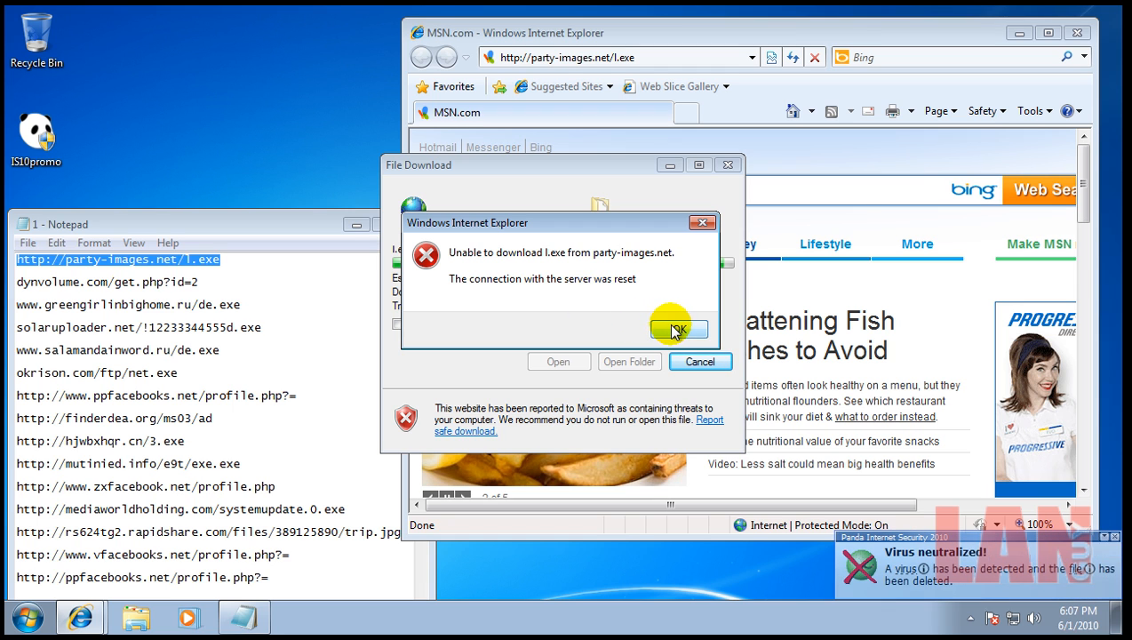
{"action": "left_click", "coordinate": [678, 330]}
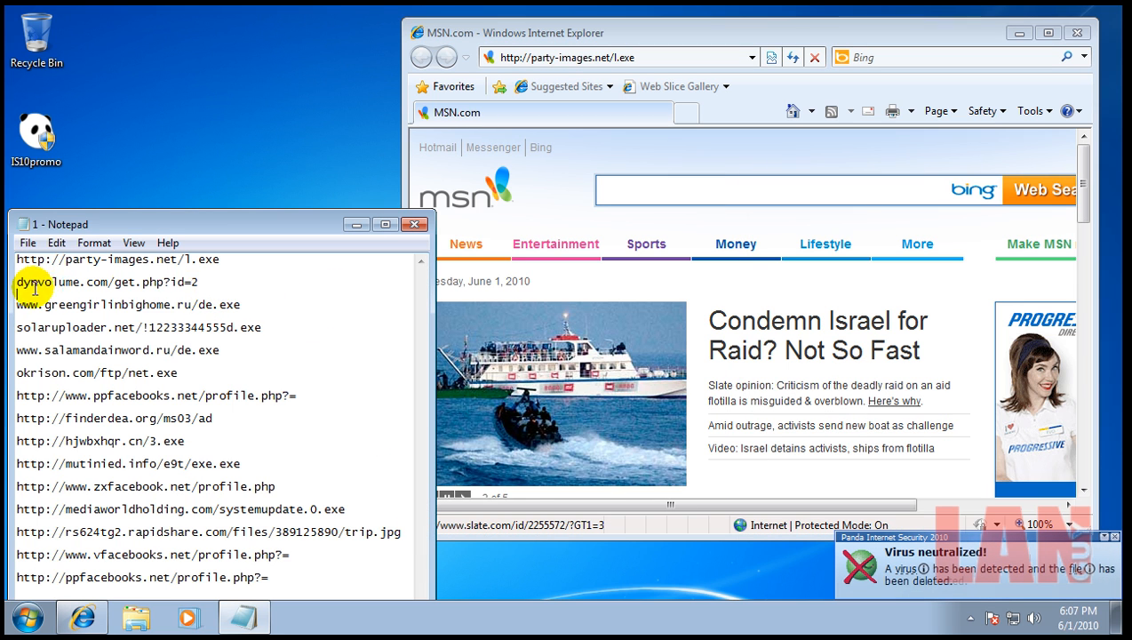
{"action": "double_click", "coordinate": [106, 282]}
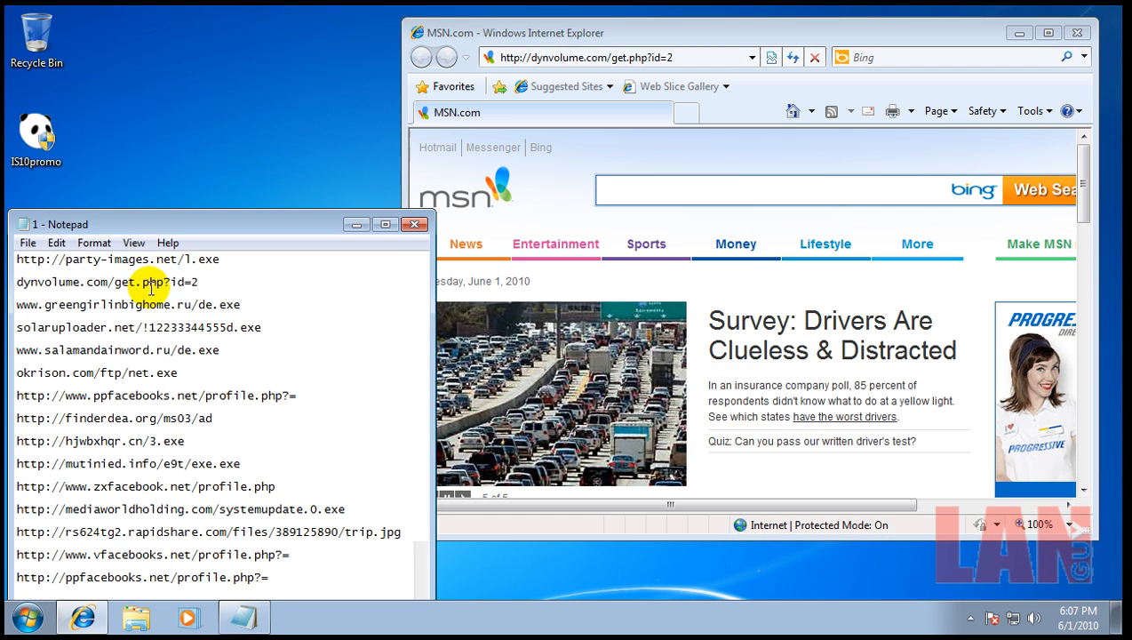
Load the next test URL, force the unsafe solaruploader.net download, and dismiss the failure message
{"action": "double_click", "coordinate": [128, 304]}
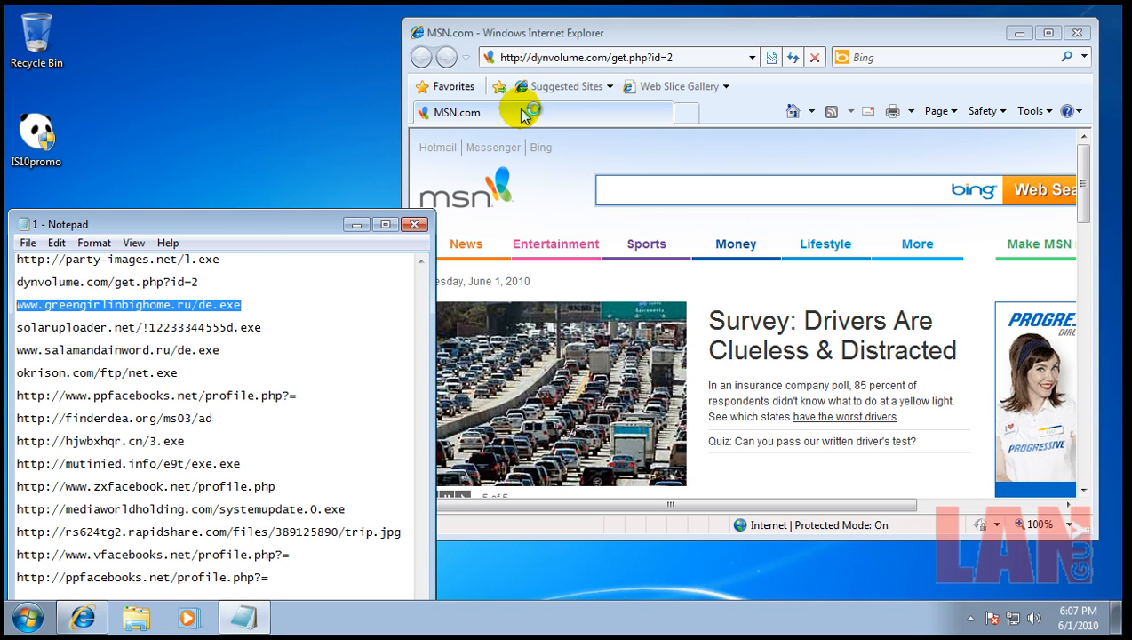
{"action": "left_click", "coordinate": [582, 57]}
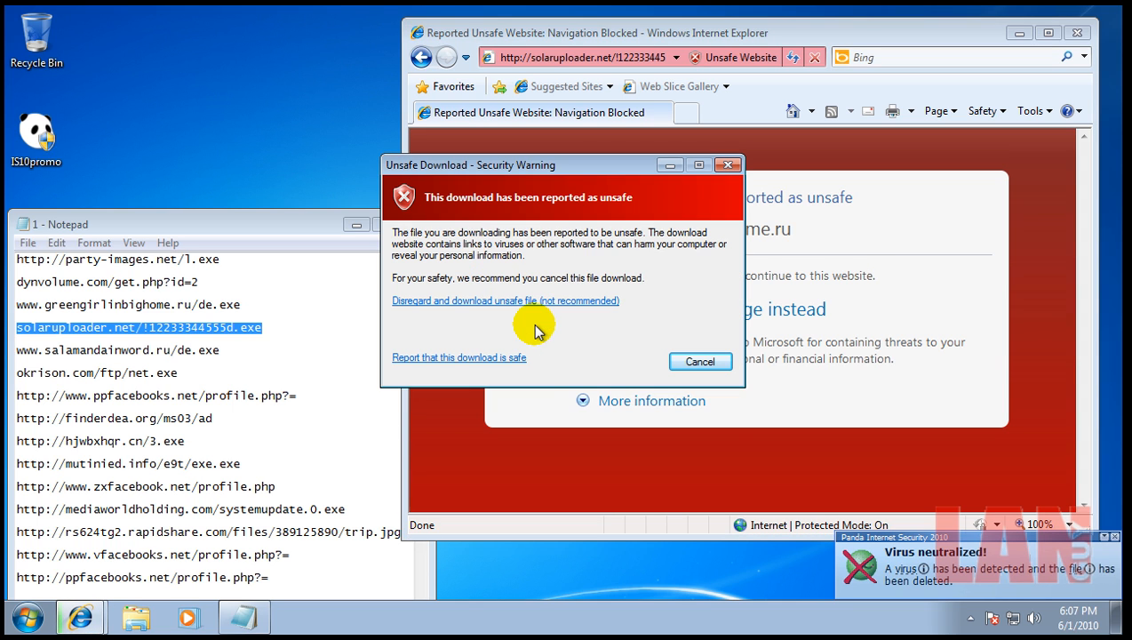
{"action": "left_click", "coordinate": [505, 301]}
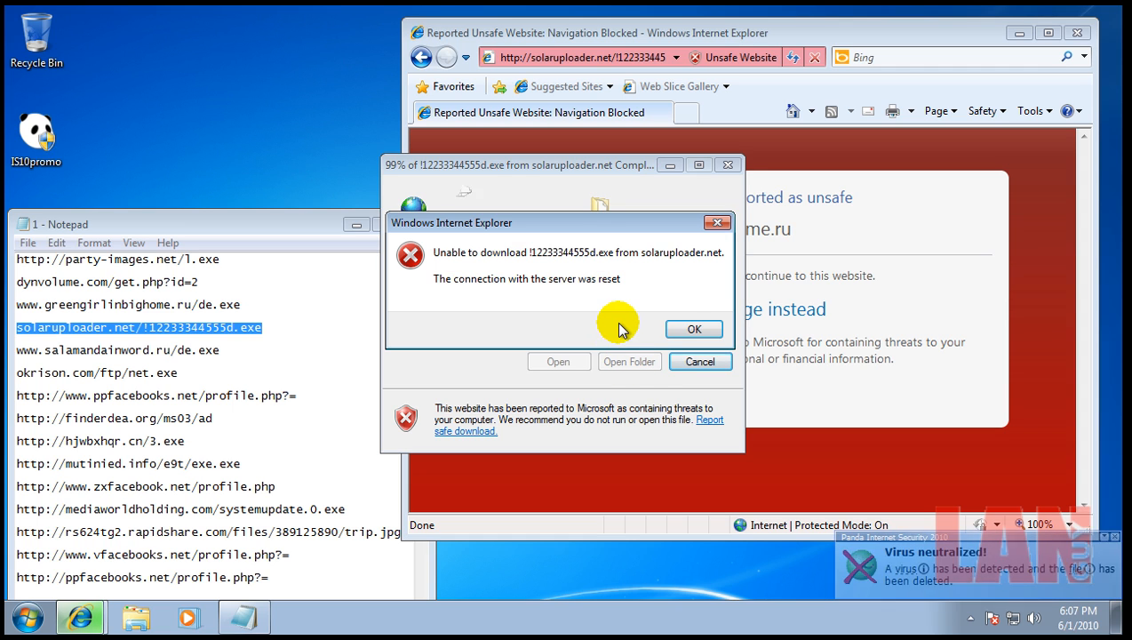
{"action": "left_click", "coordinate": [693, 329]}
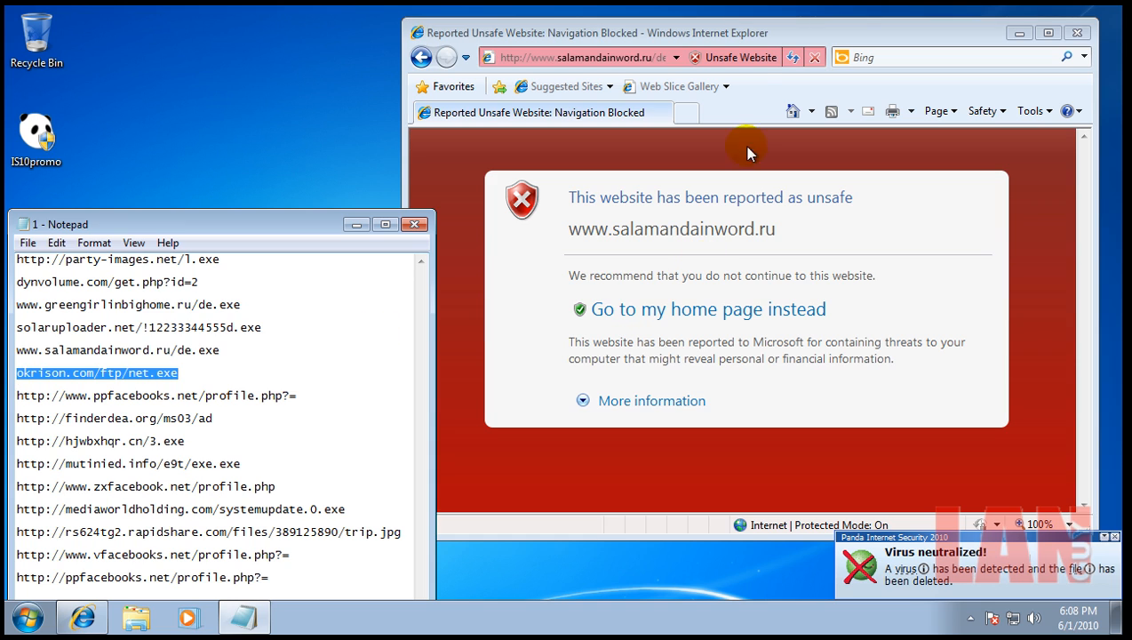
Load okrison.com, then run and confirm the unverified ppfacebooks.net download
{"action": "left_click", "coordinate": [578, 56]}
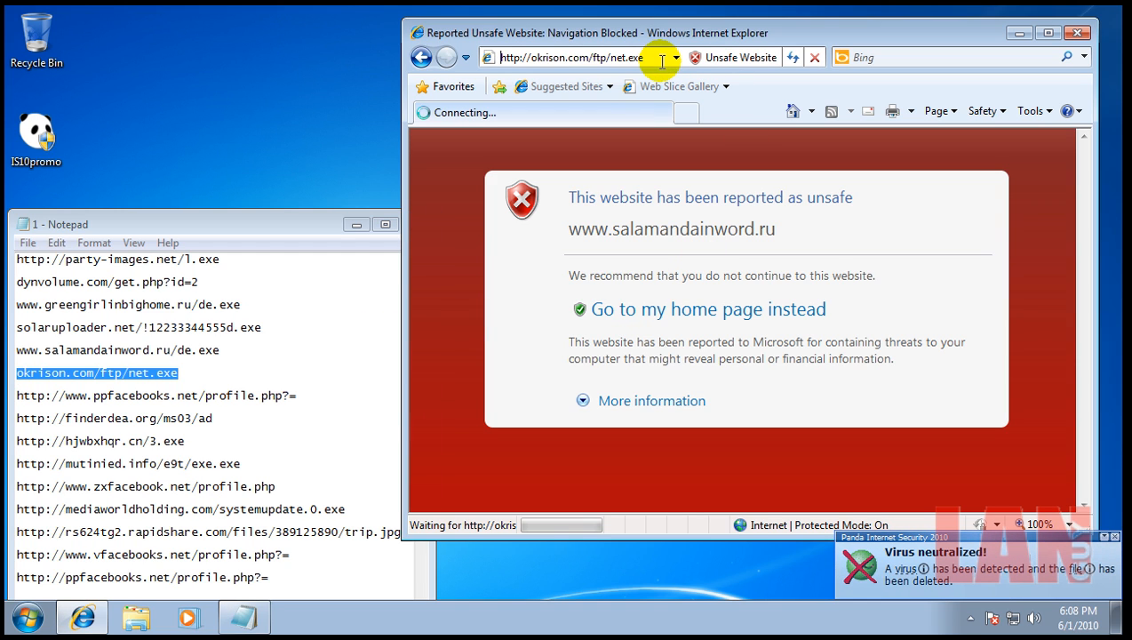
{"action": "mouse_move", "coordinate": [234, 298]}
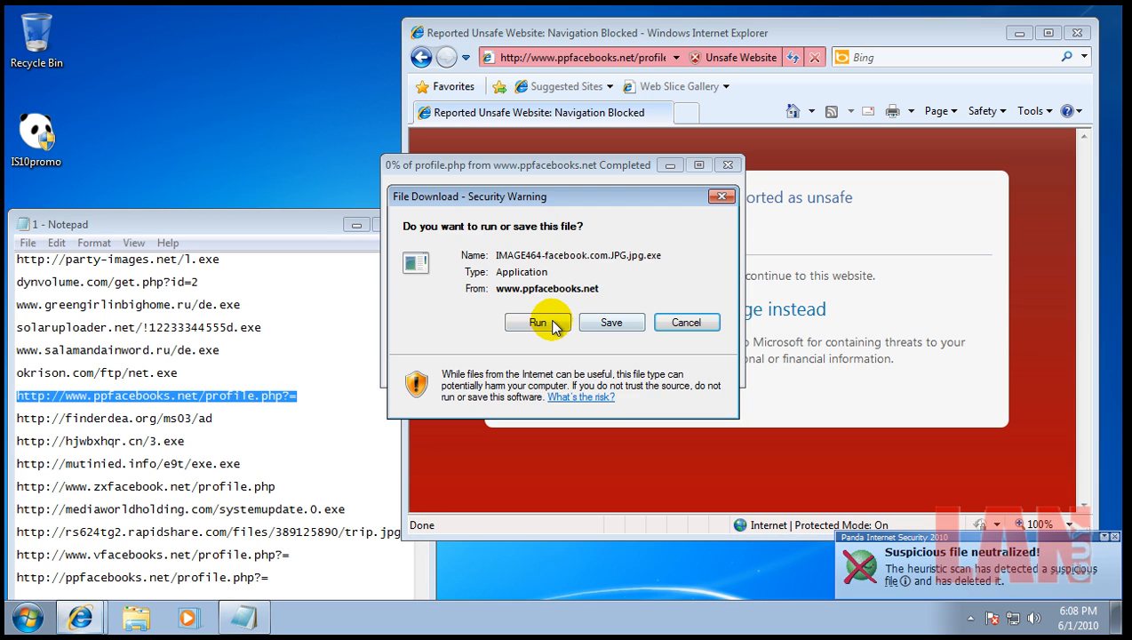
{"action": "left_click", "coordinate": [537, 322]}
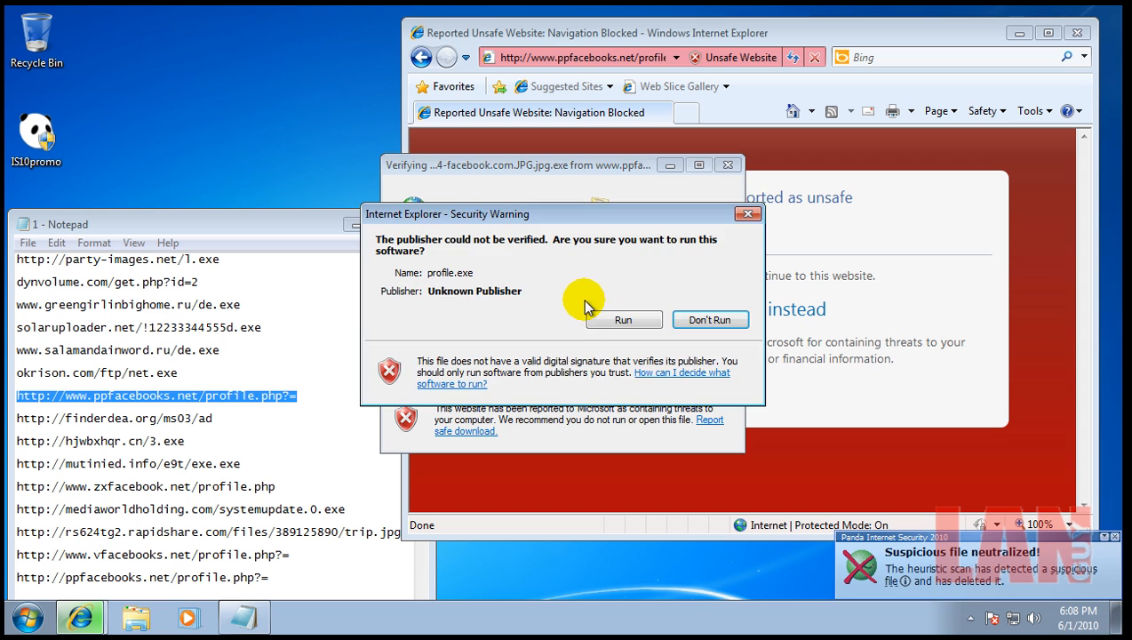
{"action": "left_click", "coordinate": [710, 319]}
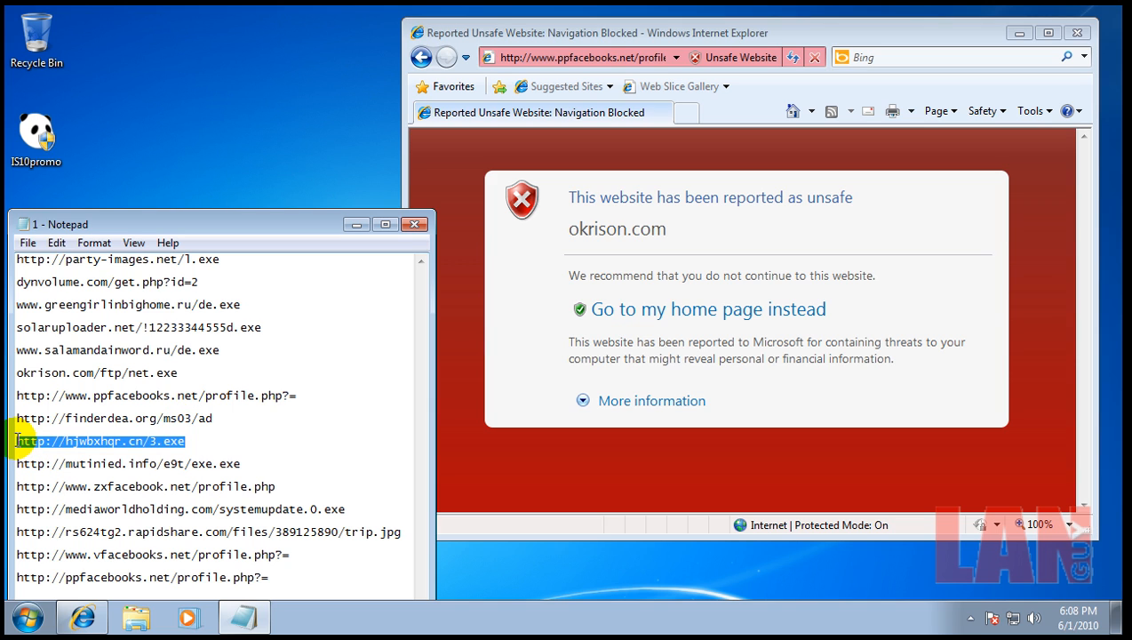
Load the hjwbxhqr.cn and mutinied.info URLs, then close the MySpace tab
{"action": "left_click", "coordinate": [582, 57]}
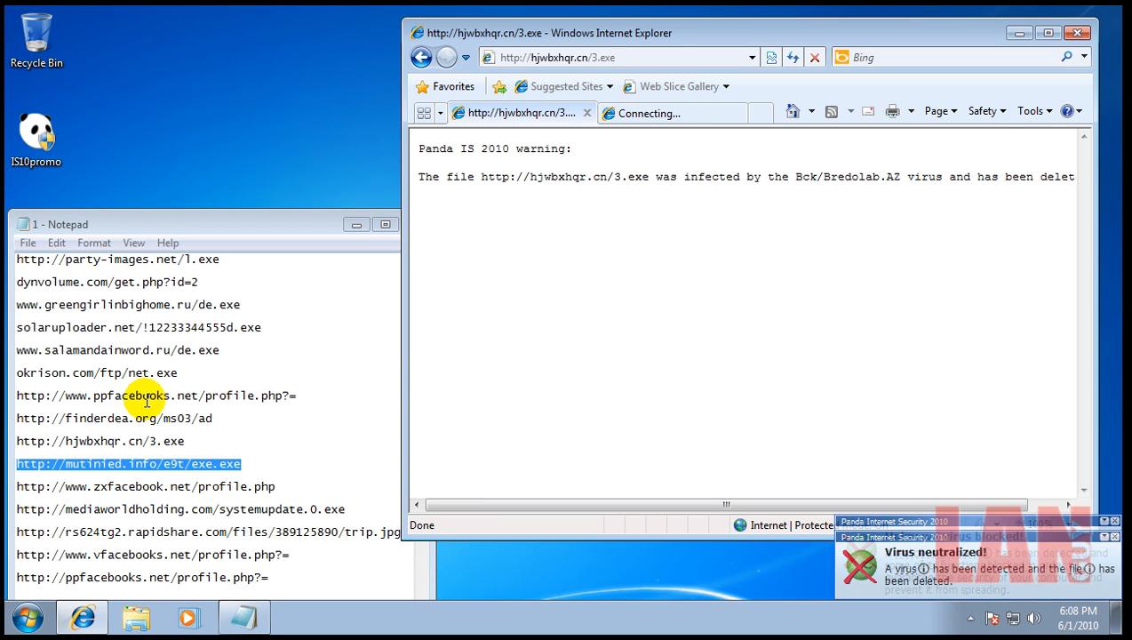
{"action": "left_click", "coordinate": [558, 57]}
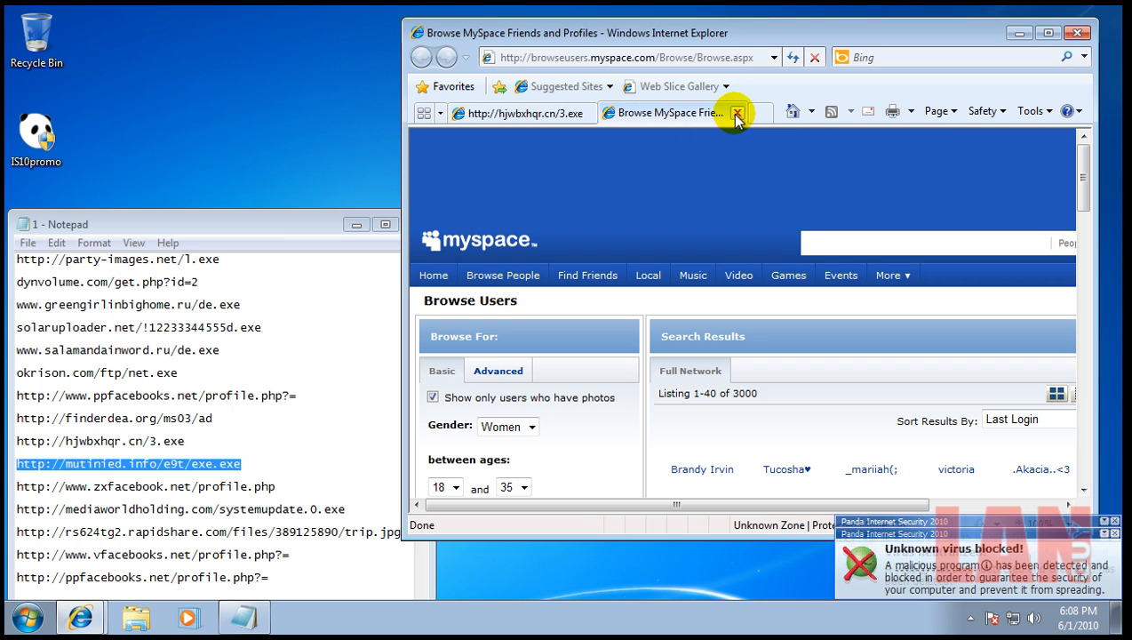
{"action": "left_click", "coordinate": [736, 113]}
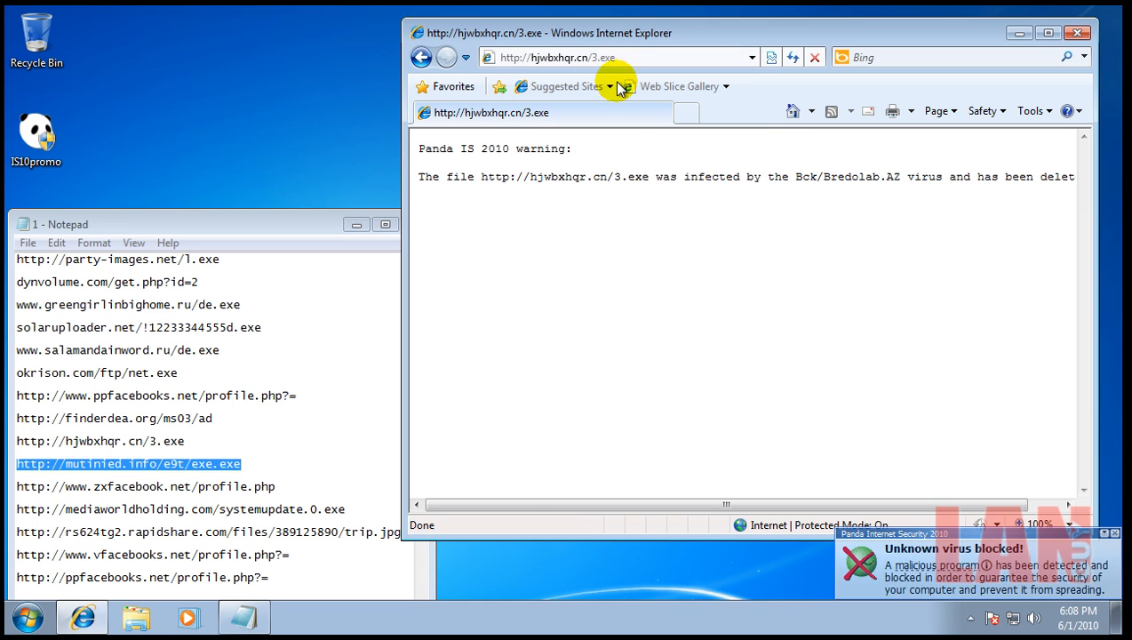
{"action": "mouse_move", "coordinate": [631, 157]}
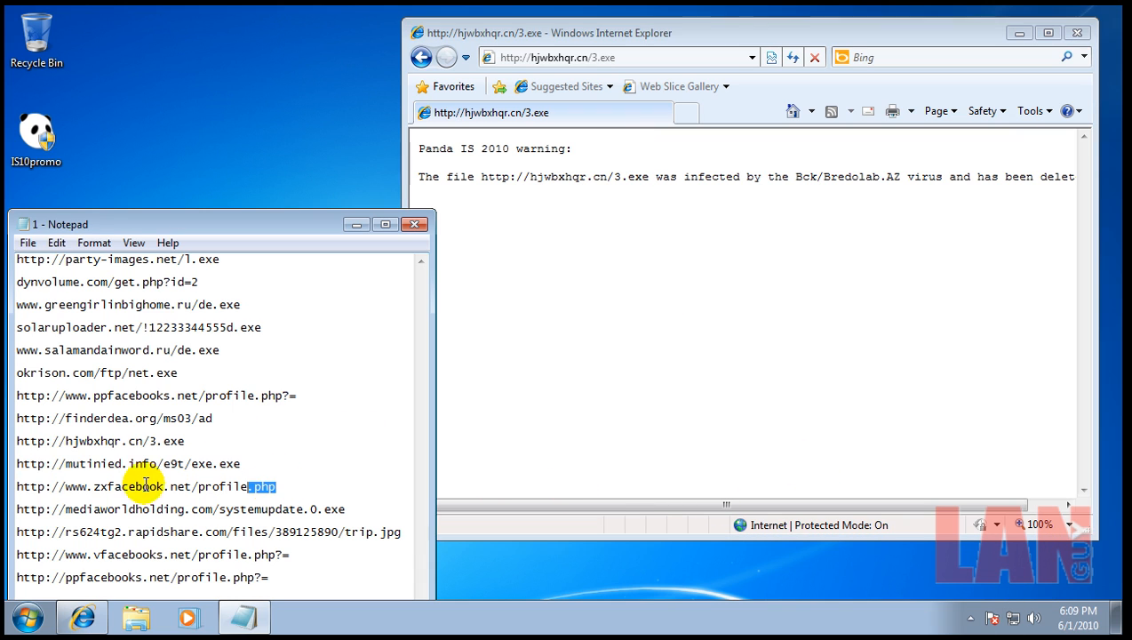
Select and run the zxfacebook.net download, then load mediaworldholding.com/systemupdate.0.exe
{"action": "triple_click", "coordinate": [146, 486]}
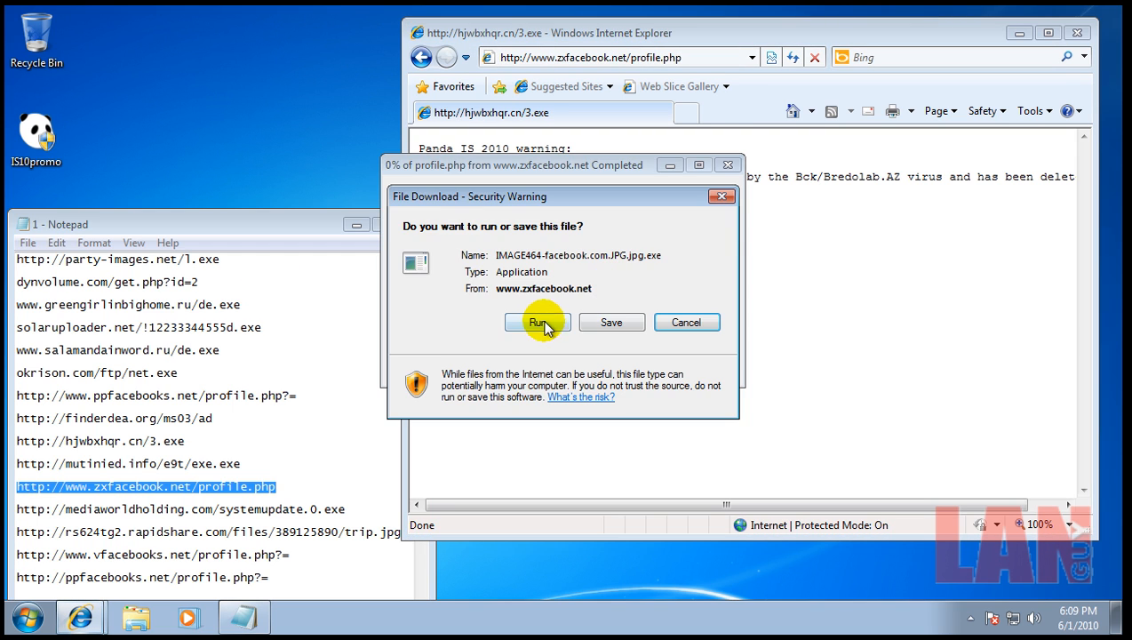
{"action": "left_click", "coordinate": [537, 321]}
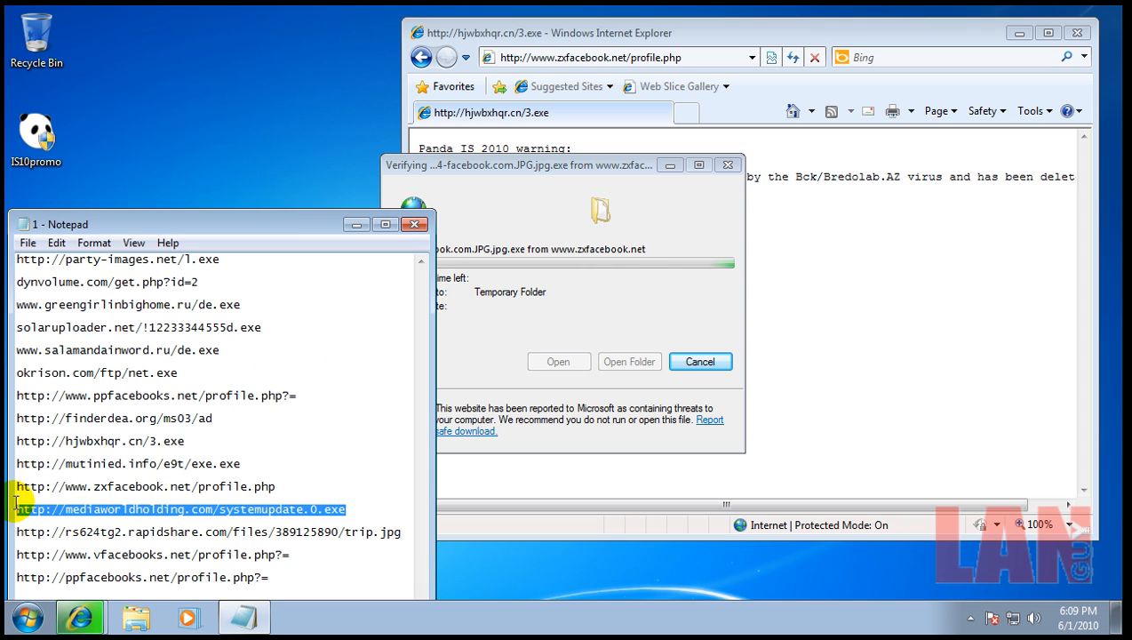
{"action": "left_click", "coordinate": [699, 361]}
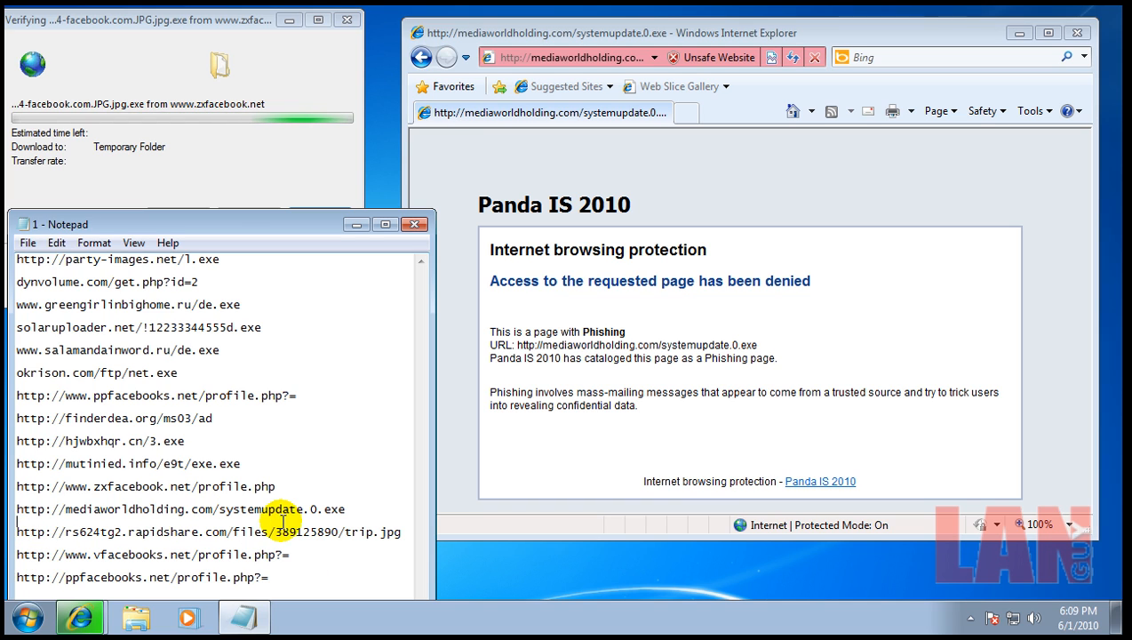
Select and open trip.jpg from rs624tg2.rapidshare.com, then close Internet Explorer
{"action": "triple_click", "coordinate": [205, 532]}
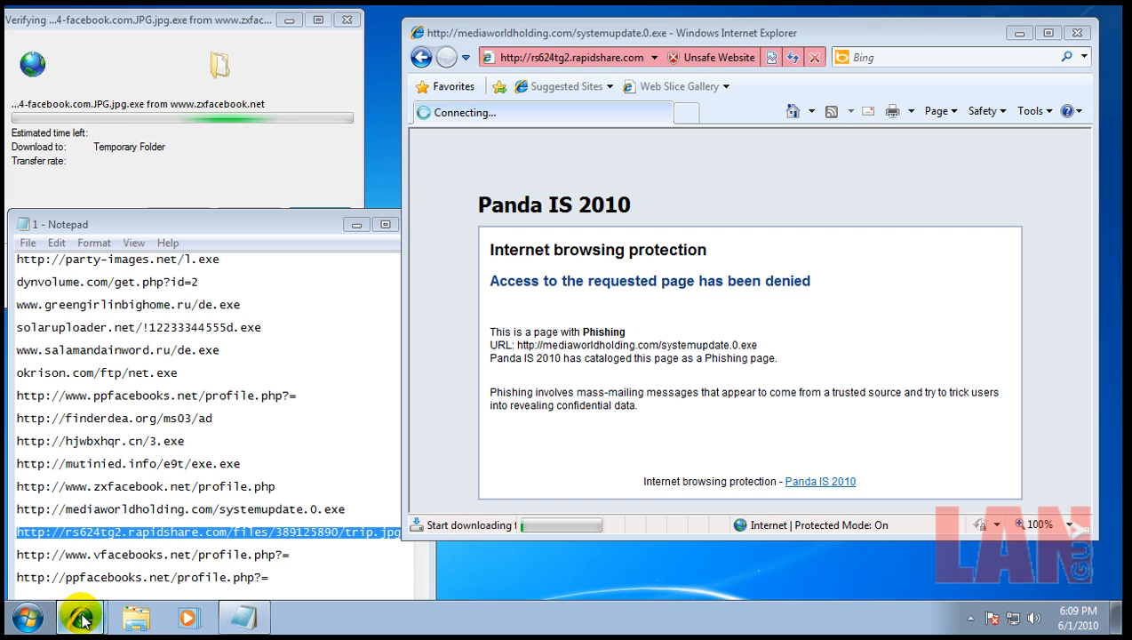
{"action": "mouse_move", "coordinate": [375, 396]}
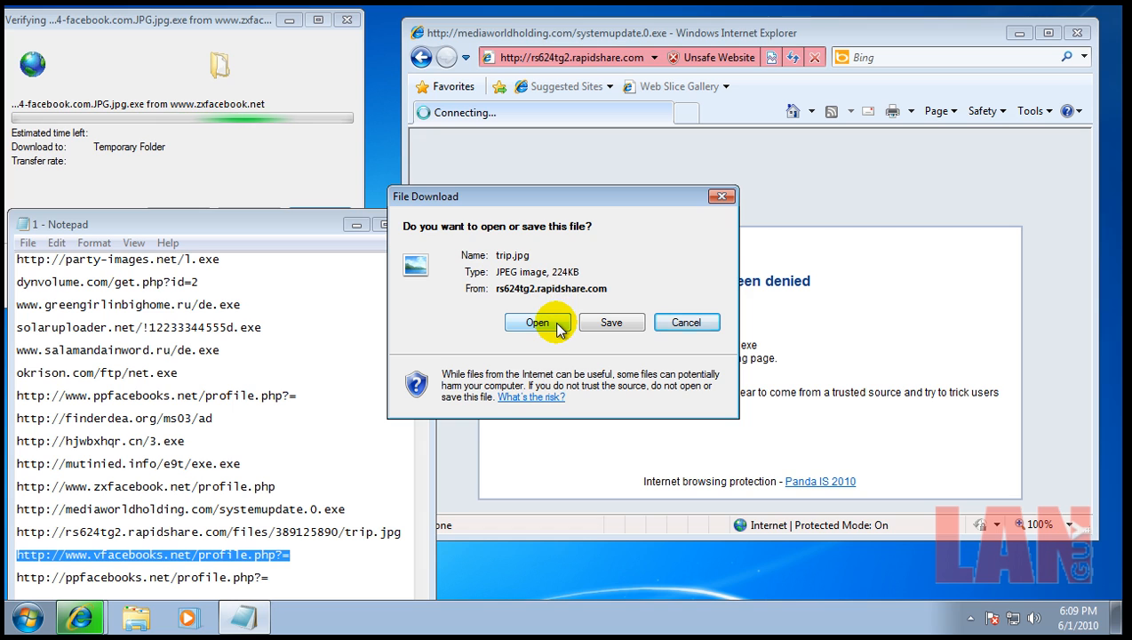
{"action": "left_click", "coordinate": [538, 322]}
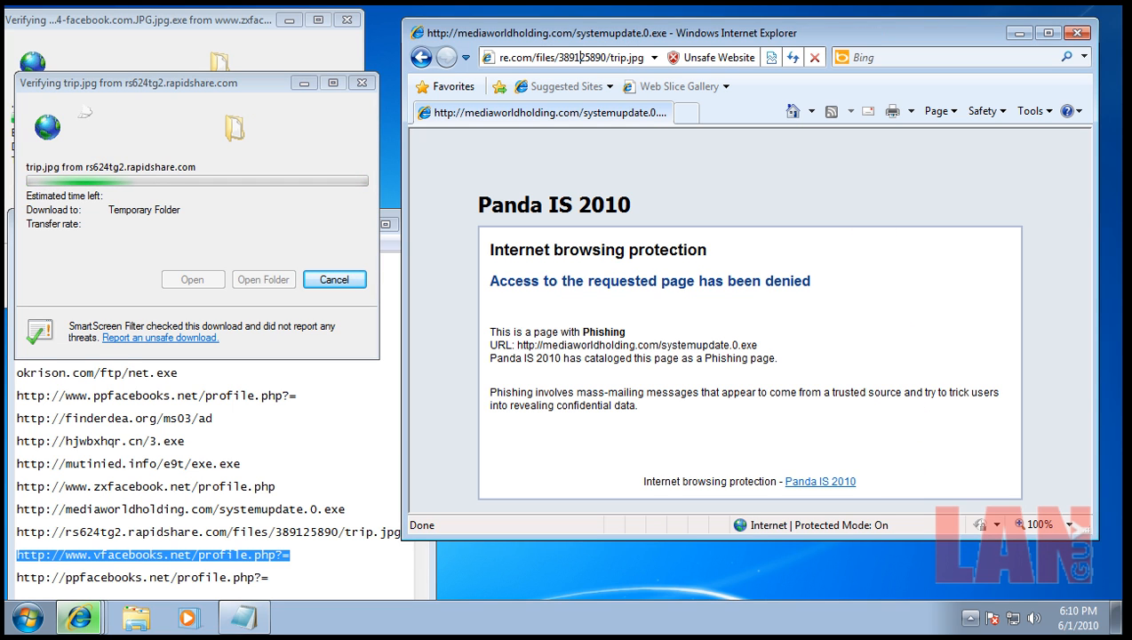
{"action": "left_click", "coordinate": [1076, 33]}
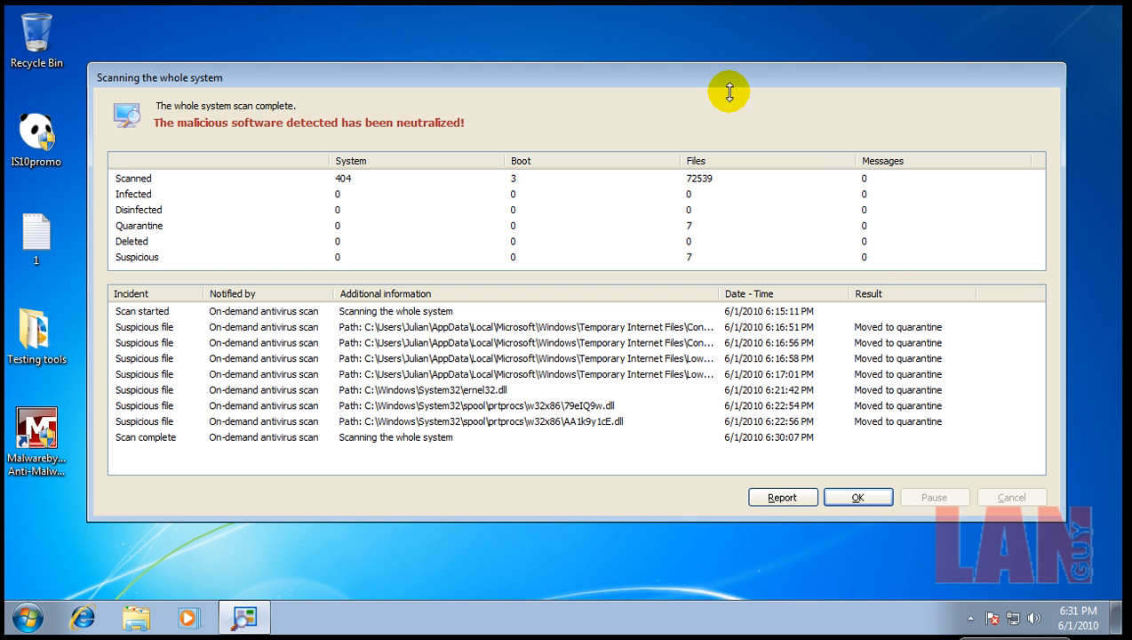
{"action": "mouse_move", "coordinate": [718, 89]}
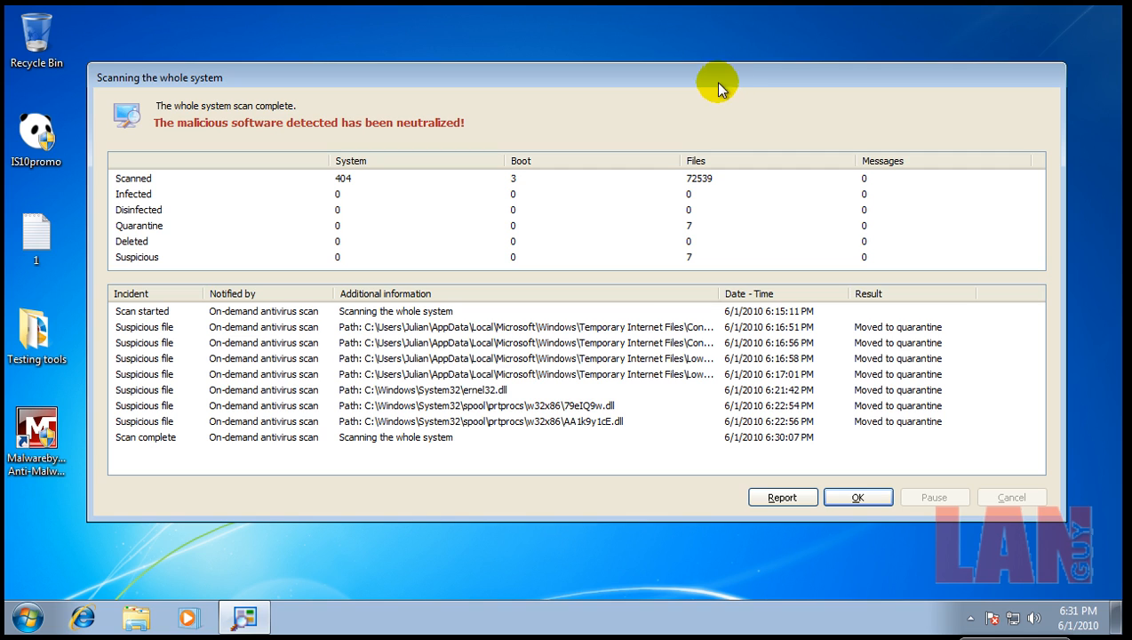
{"action": "mouse_move", "coordinate": [603, 331]}
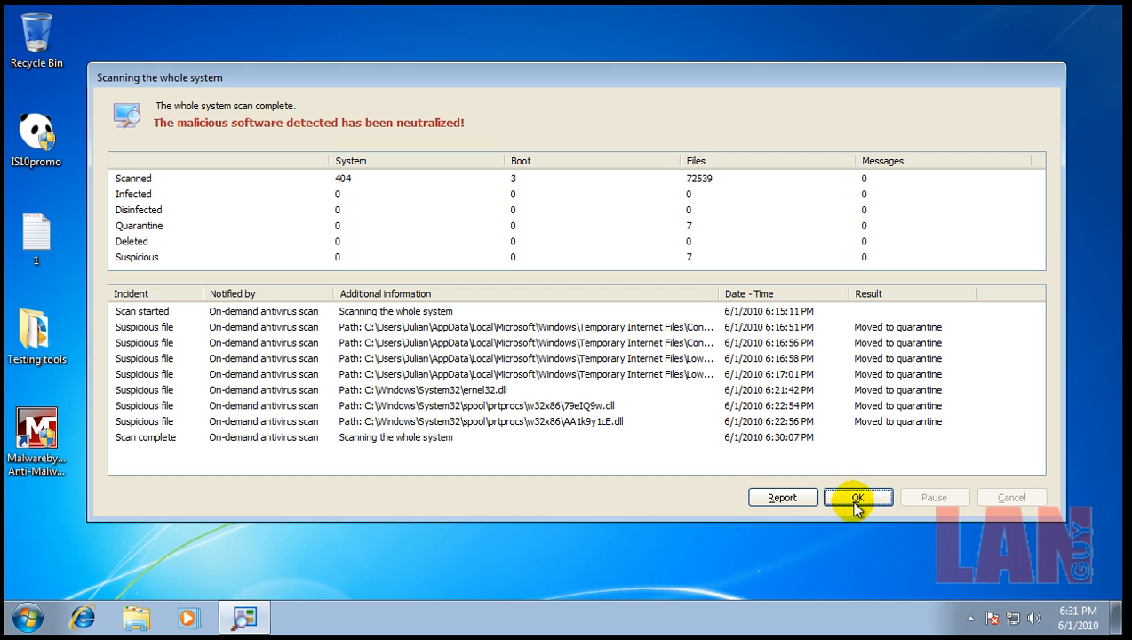
Answer Panda's 'Neutralizing virus!' prompt asking to restart the computer
{"action": "left_click", "coordinate": [857, 497]}
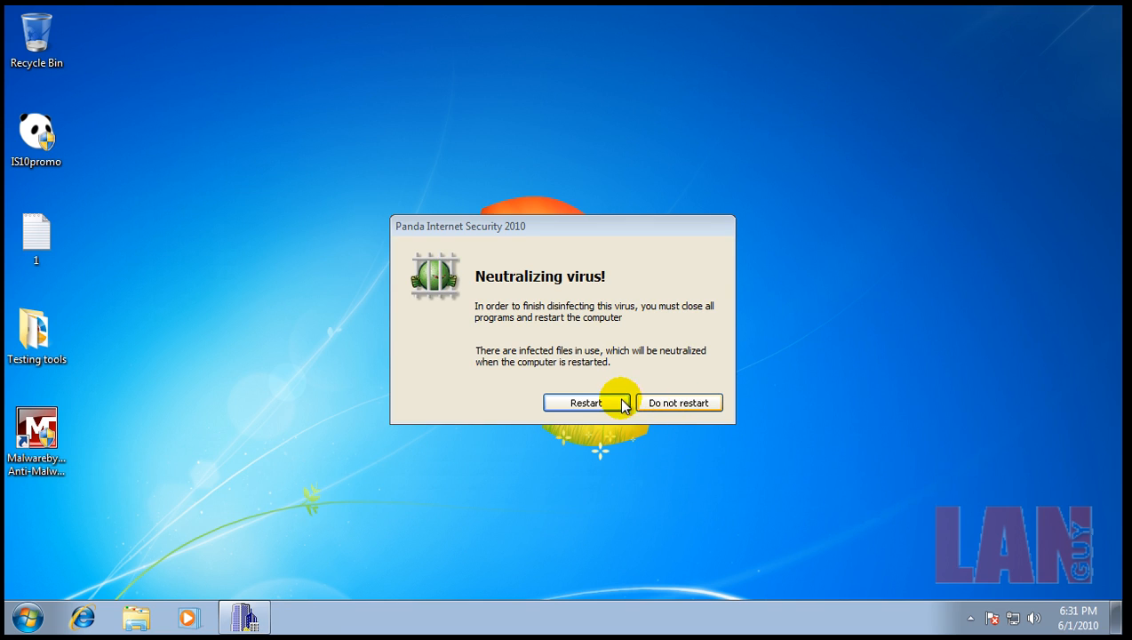
{"action": "left_click", "coordinate": [678, 403]}
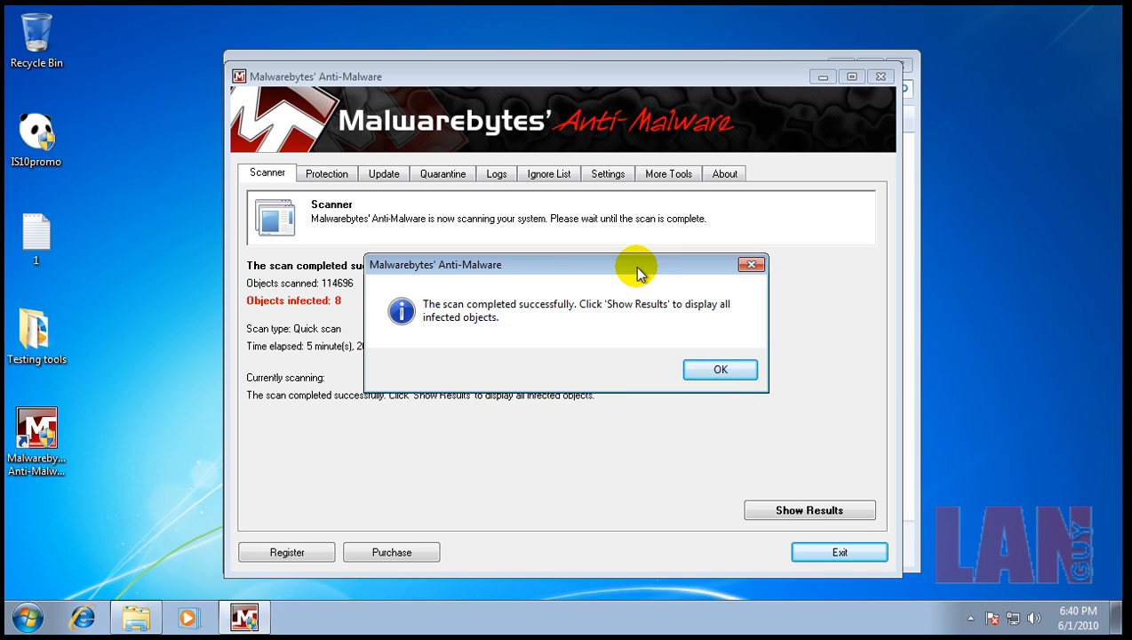
{"action": "mouse_move", "coordinate": [702, 283]}
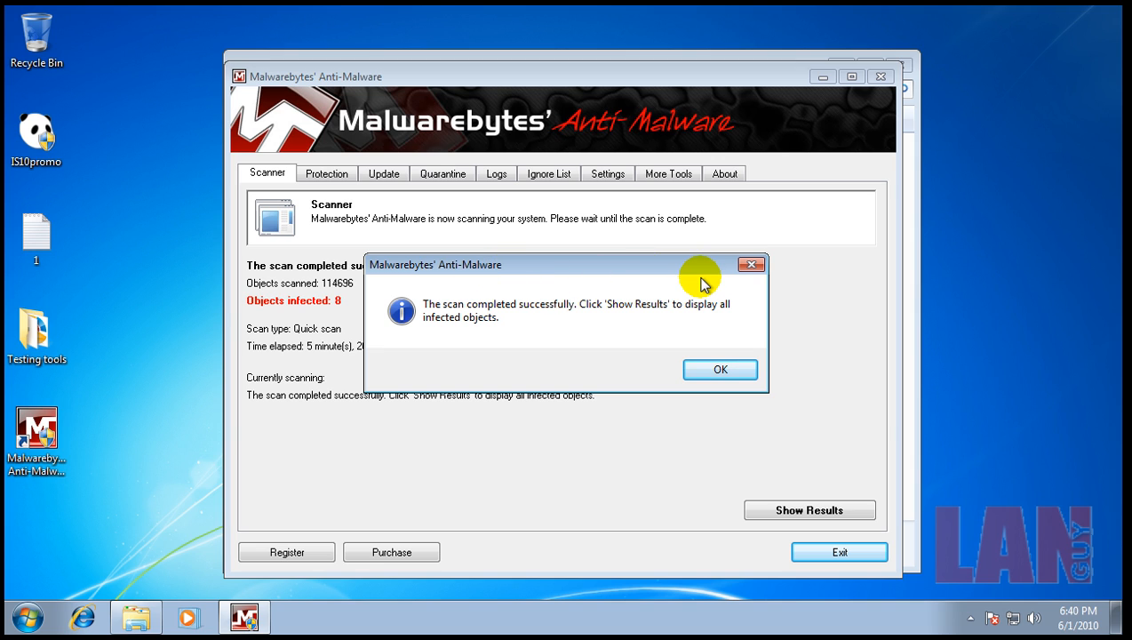
Show Malwarebytes' eight Trojan results, remove the selected items, and answer the restart prompt
{"action": "left_click", "coordinate": [720, 369]}
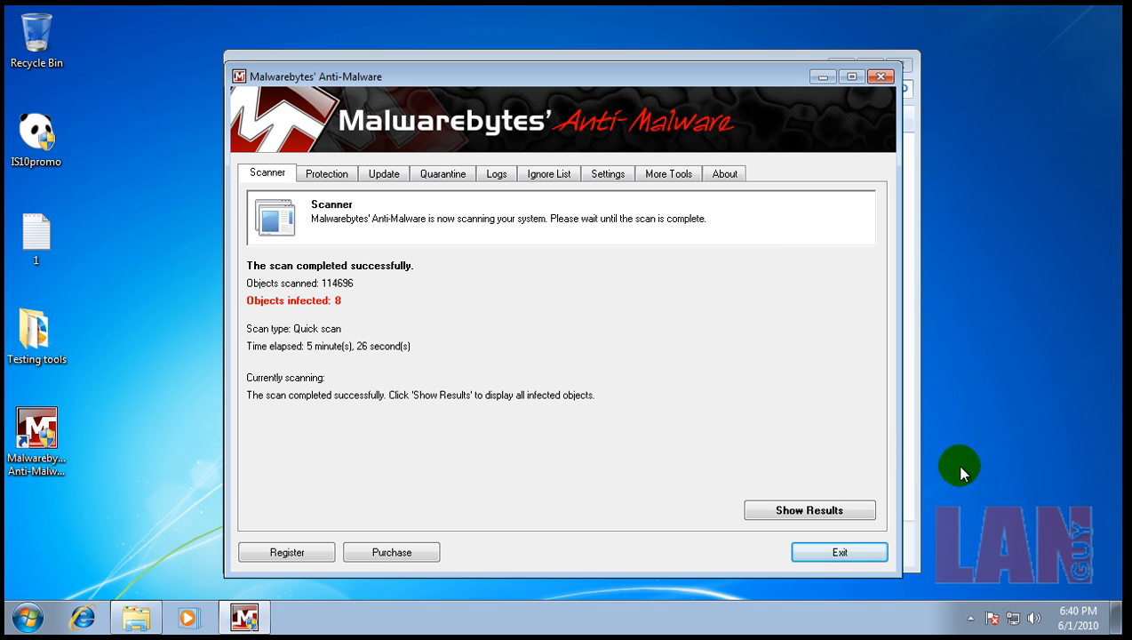
{"action": "left_click", "coordinate": [809, 509]}
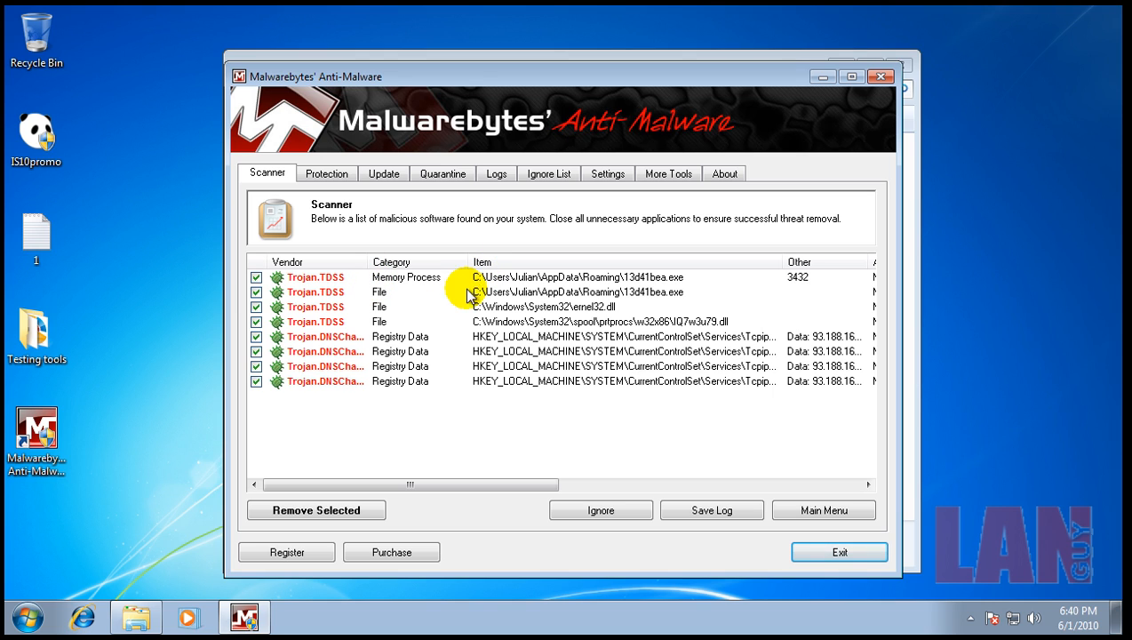
{"action": "mouse_move", "coordinate": [398, 343]}
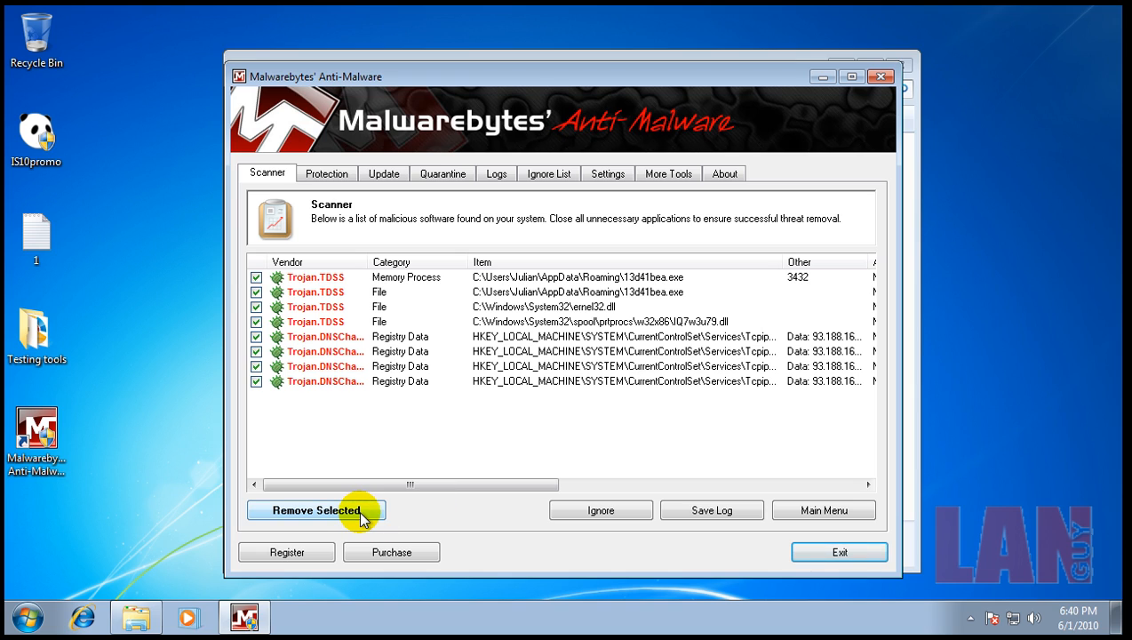
{"action": "left_click", "coordinate": [315, 509]}
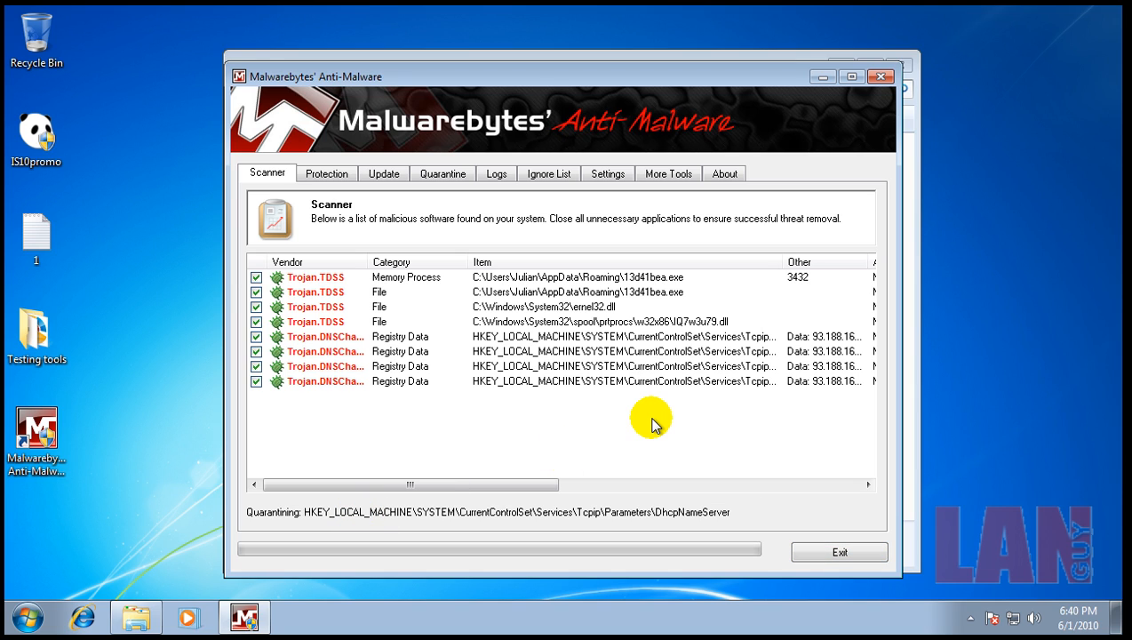
{"action": "mouse_move", "coordinate": [653, 425]}
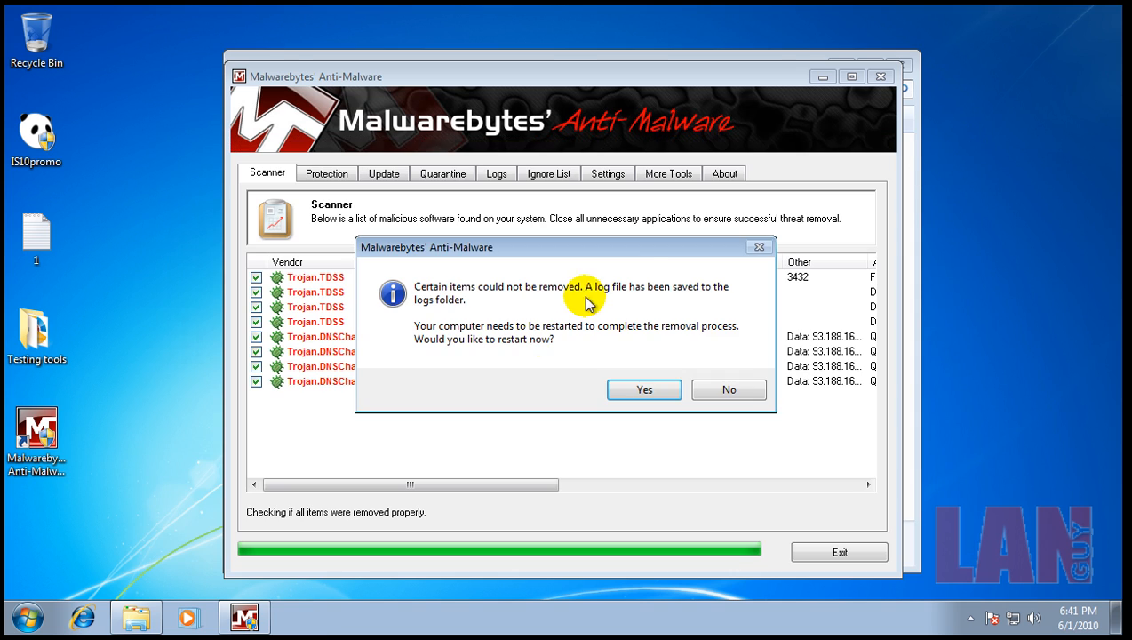
{"action": "left_click", "coordinate": [729, 389]}
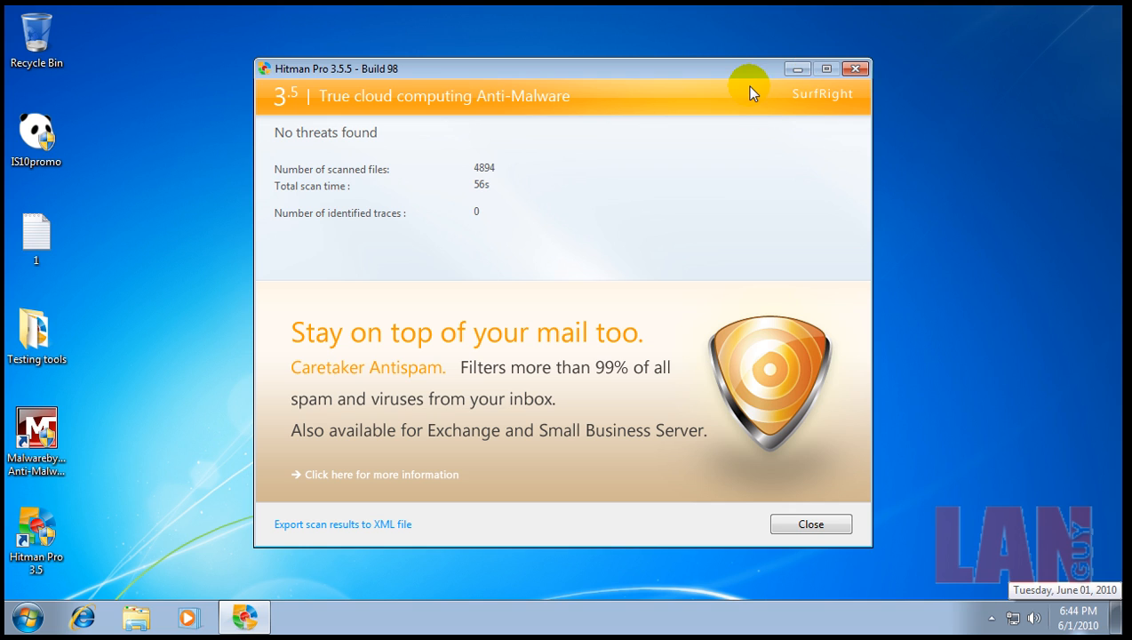
{"action": "mouse_move", "coordinate": [784, 467]}
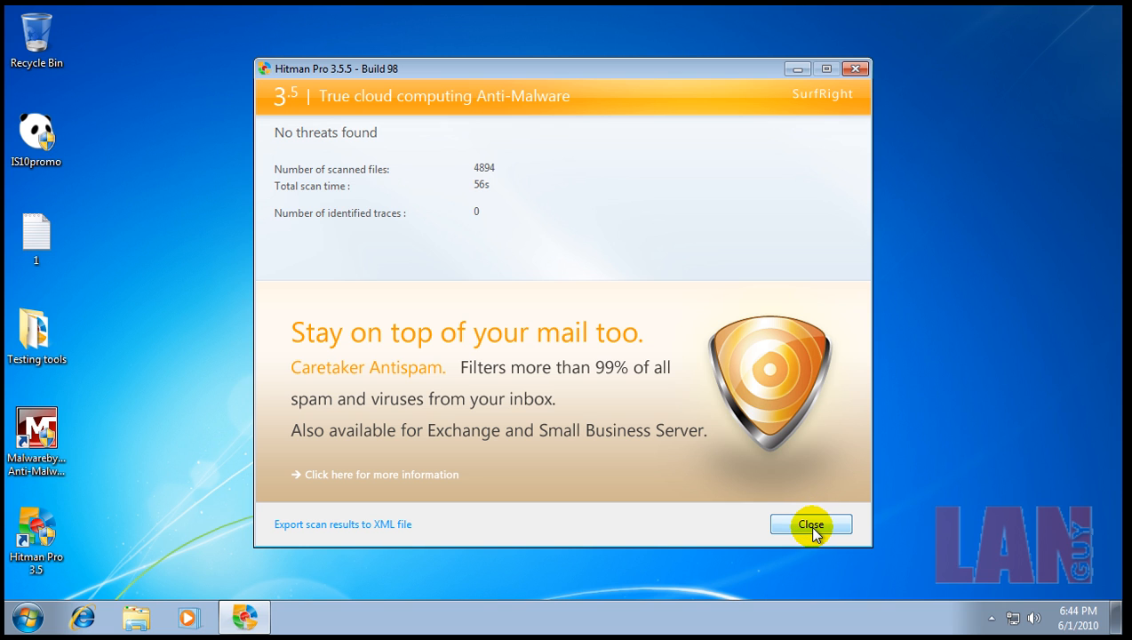
Dismiss Hitman Pro's clean result (4894 files) and reveal the hidden notification icons
{"action": "left_click", "coordinate": [809, 524]}
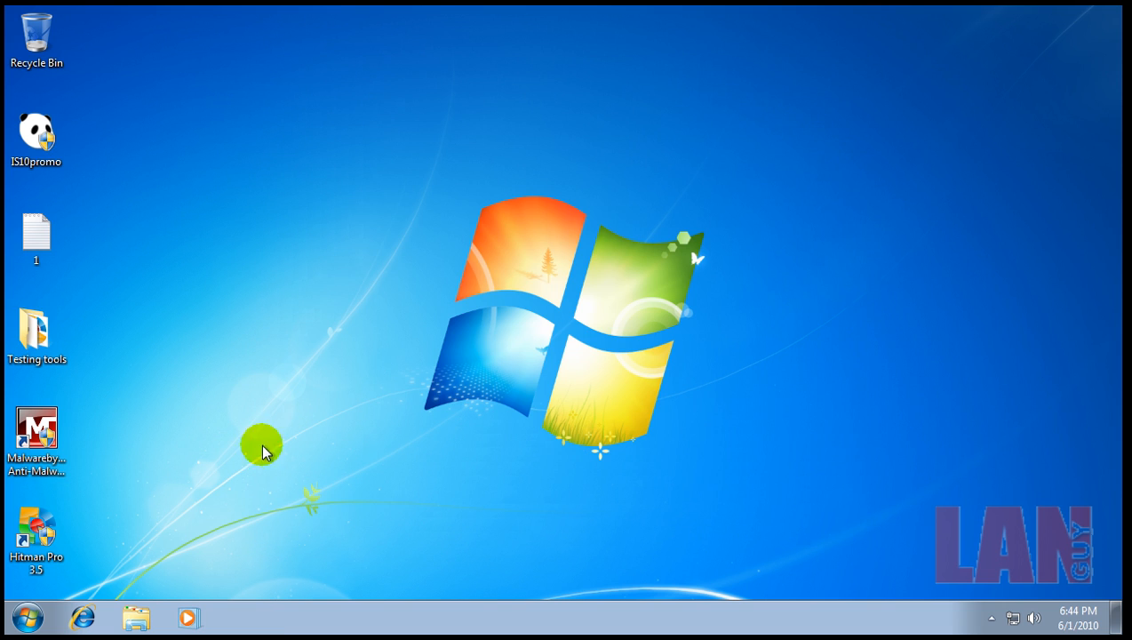
{"action": "mouse_move", "coordinate": [1003, 567]}
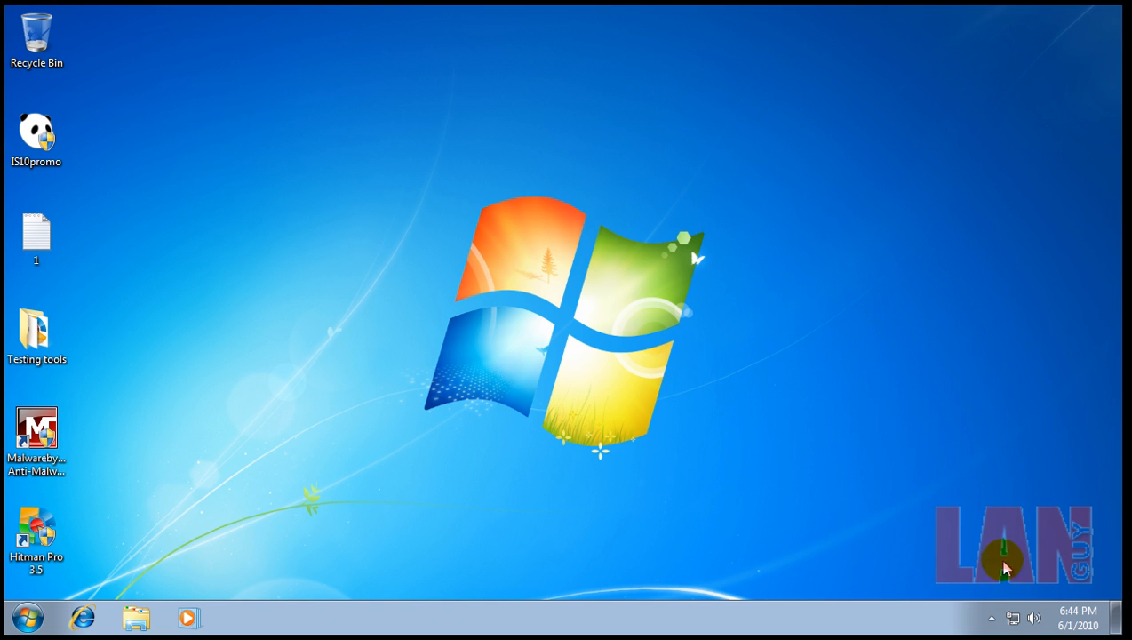
{"action": "left_click", "coordinate": [990, 618]}
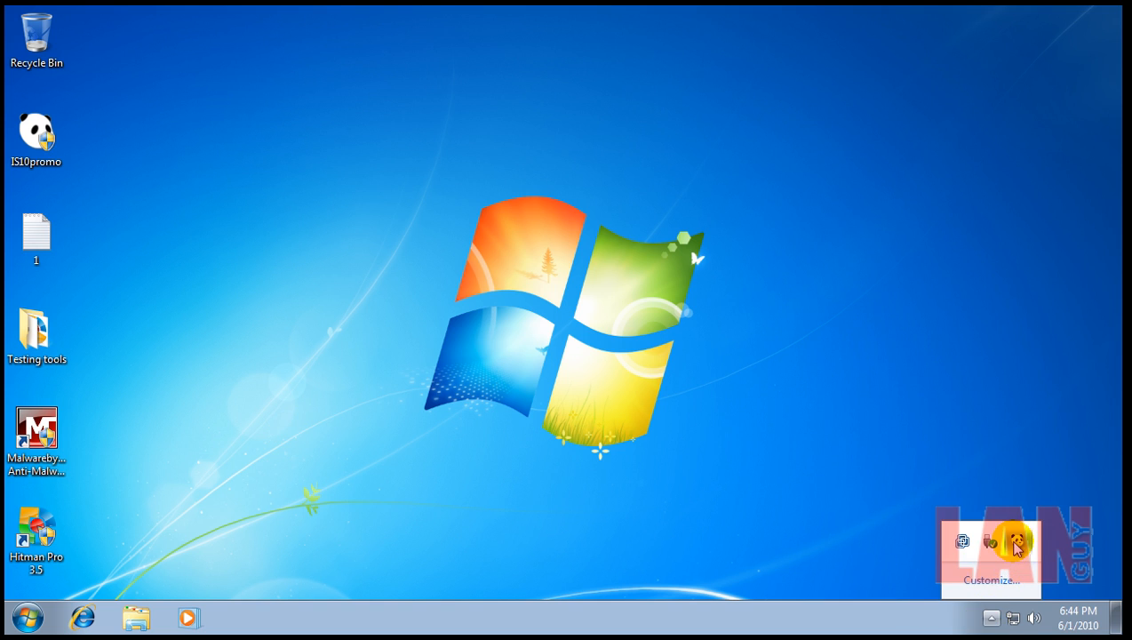
{"action": "mouse_move", "coordinate": [410, 582]}
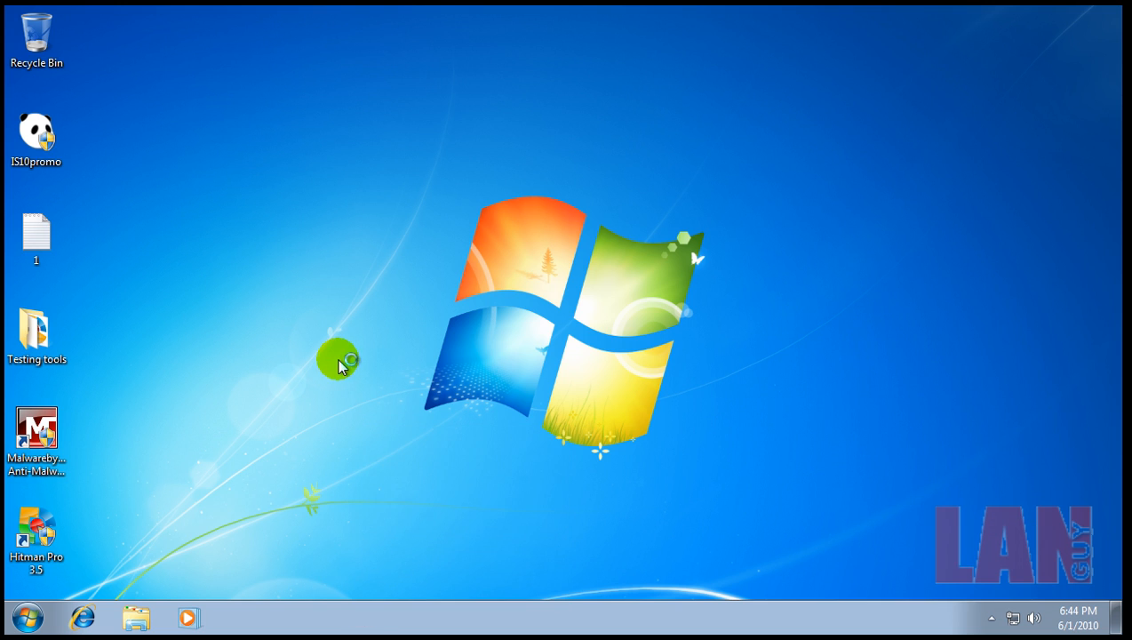
{"action": "mouse_move", "coordinate": [203, 364]}
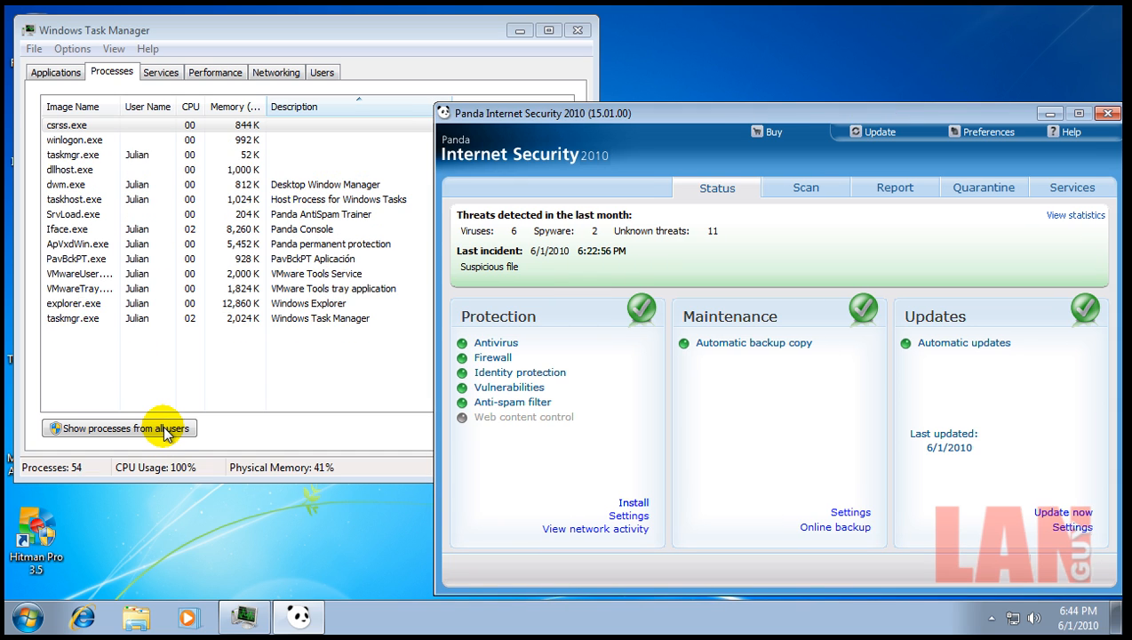
Review every user's processes for Panda services, then close Task Manager and the Panda window
{"action": "left_click", "coordinate": [577, 29]}
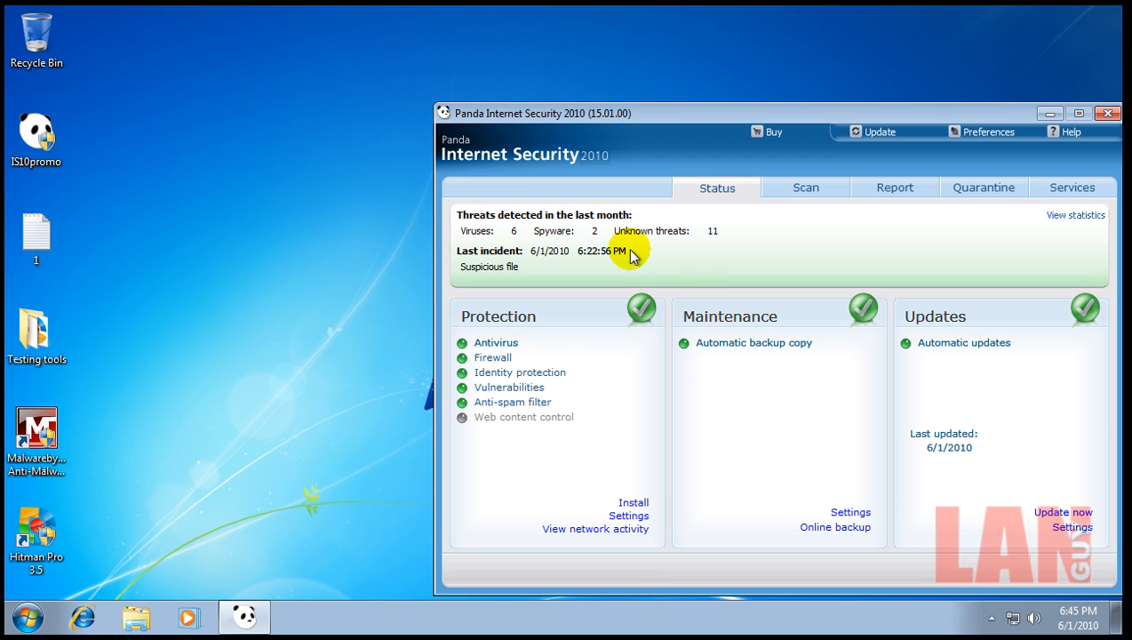
{"action": "mouse_move", "coordinate": [831, 122]}
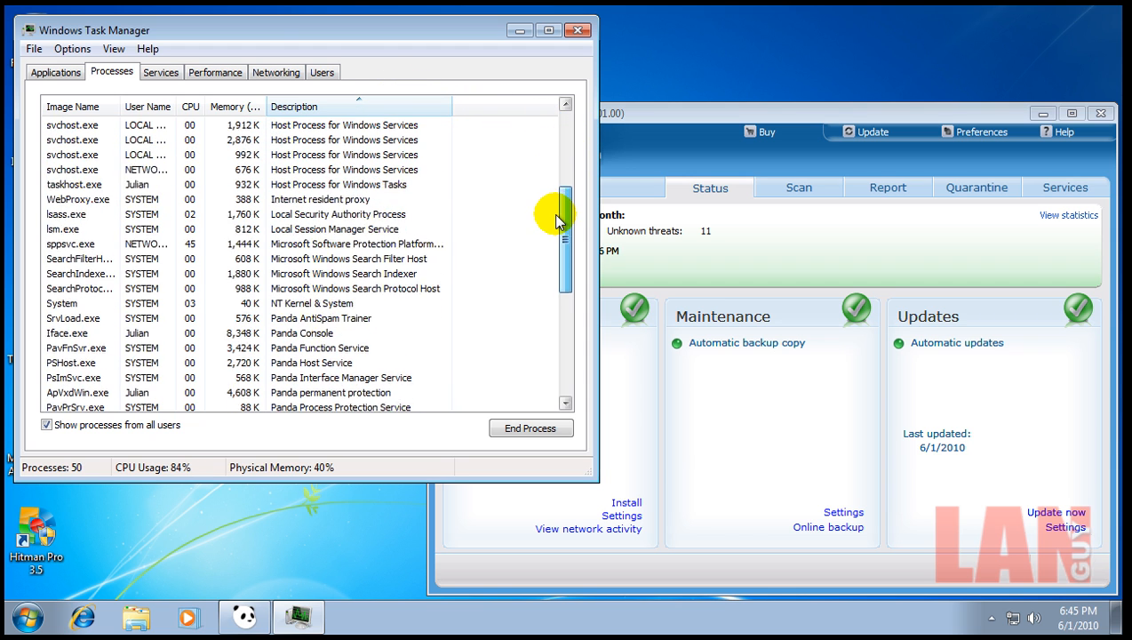
{"action": "left_click_drag", "start_coordinate": [565, 220], "coordinate": [565, 260]}
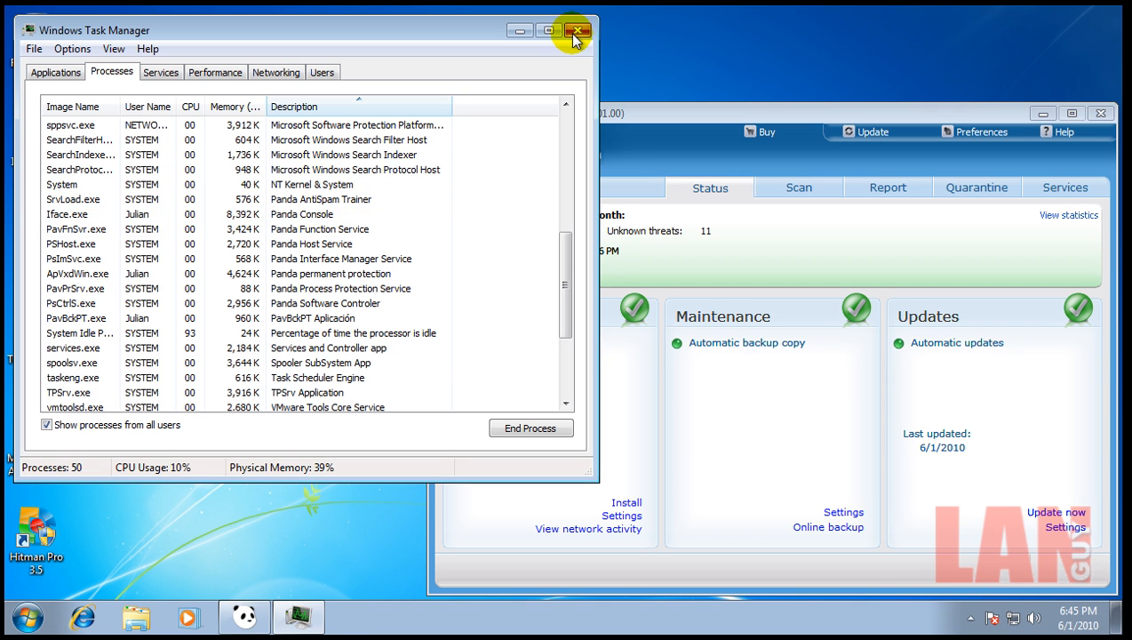
{"action": "left_click", "coordinate": [577, 30]}
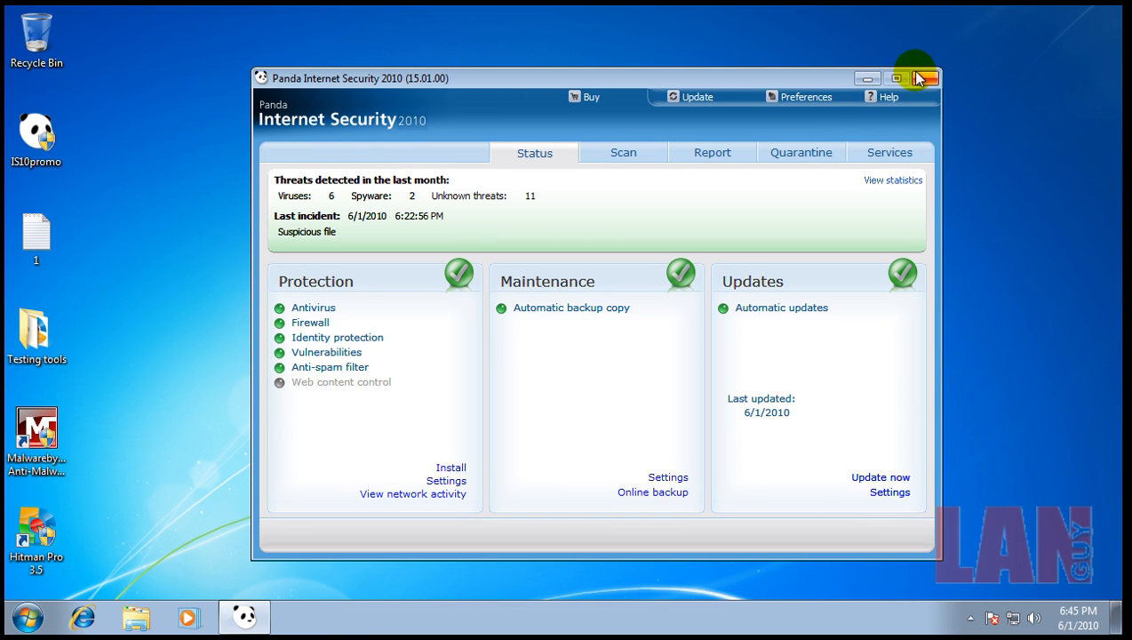
{"action": "left_click", "coordinate": [927, 78]}
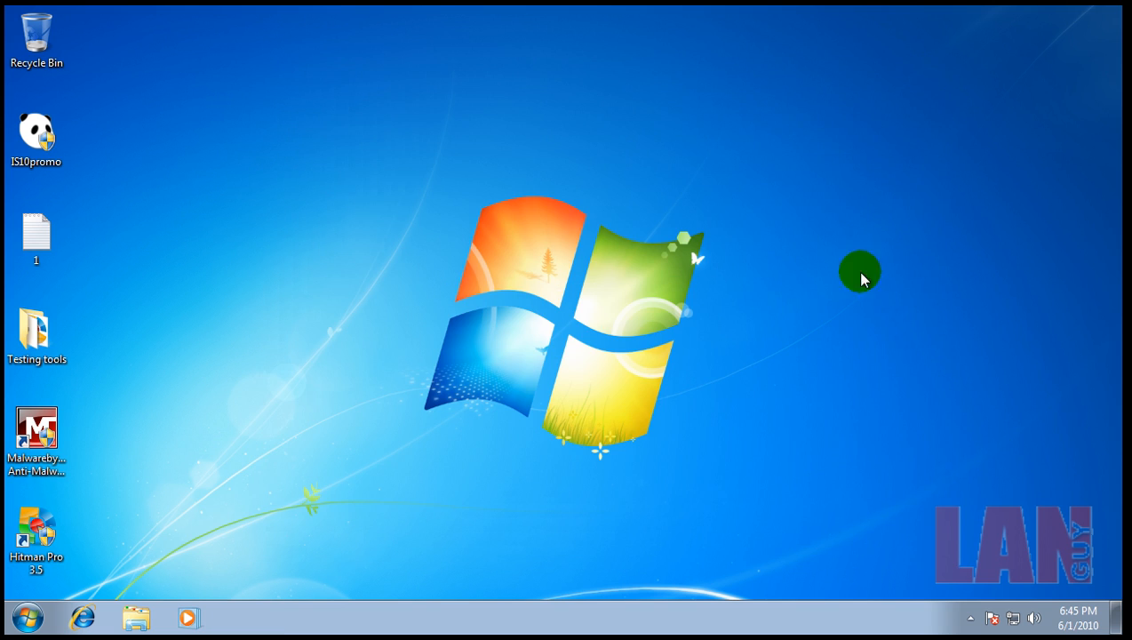
{"action": "left_click", "coordinate": [861, 271]}
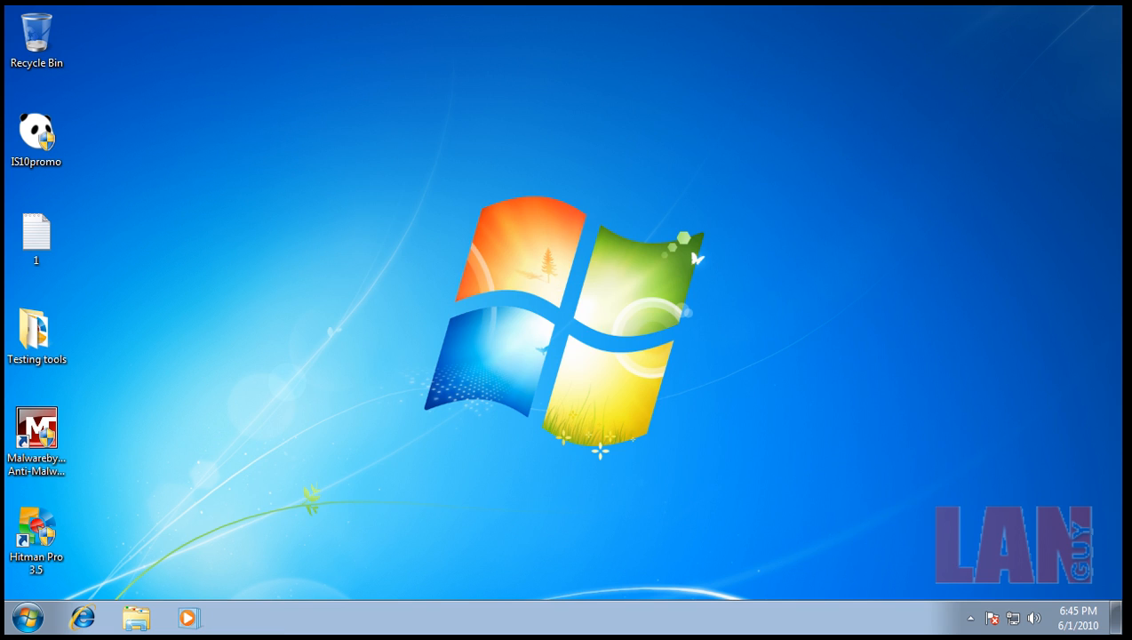